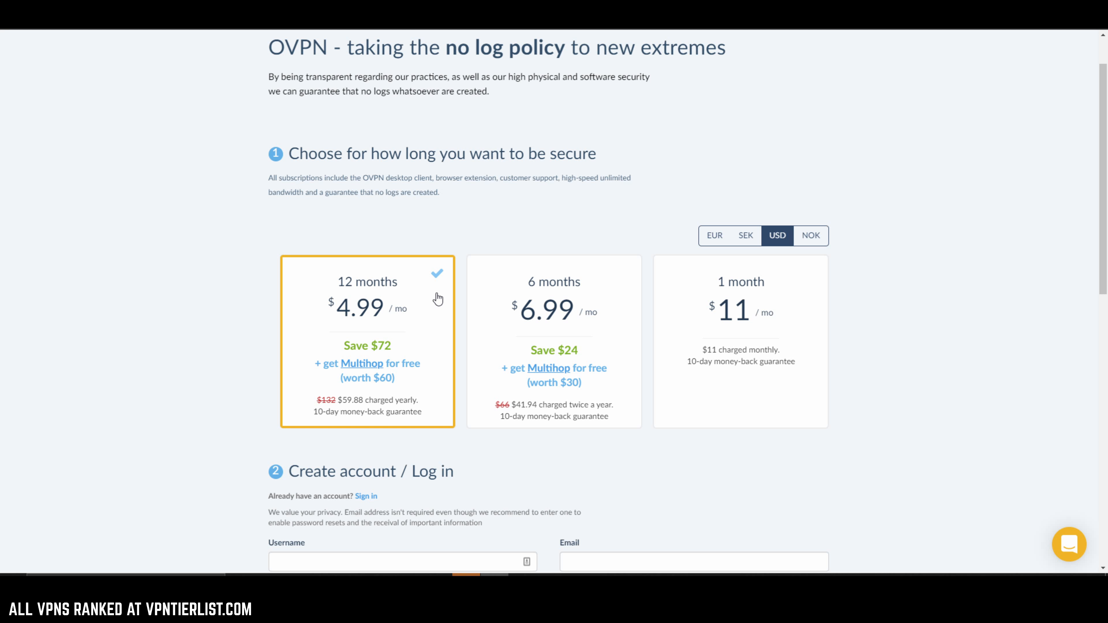
mouse_move(614, 157)
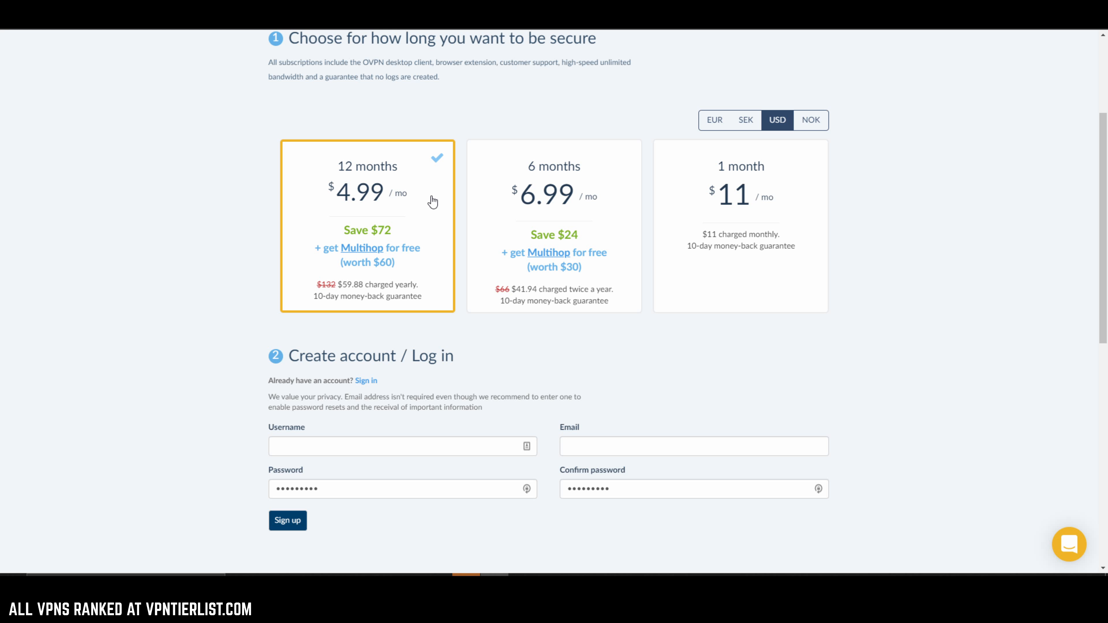
mouse_move(439, 201)
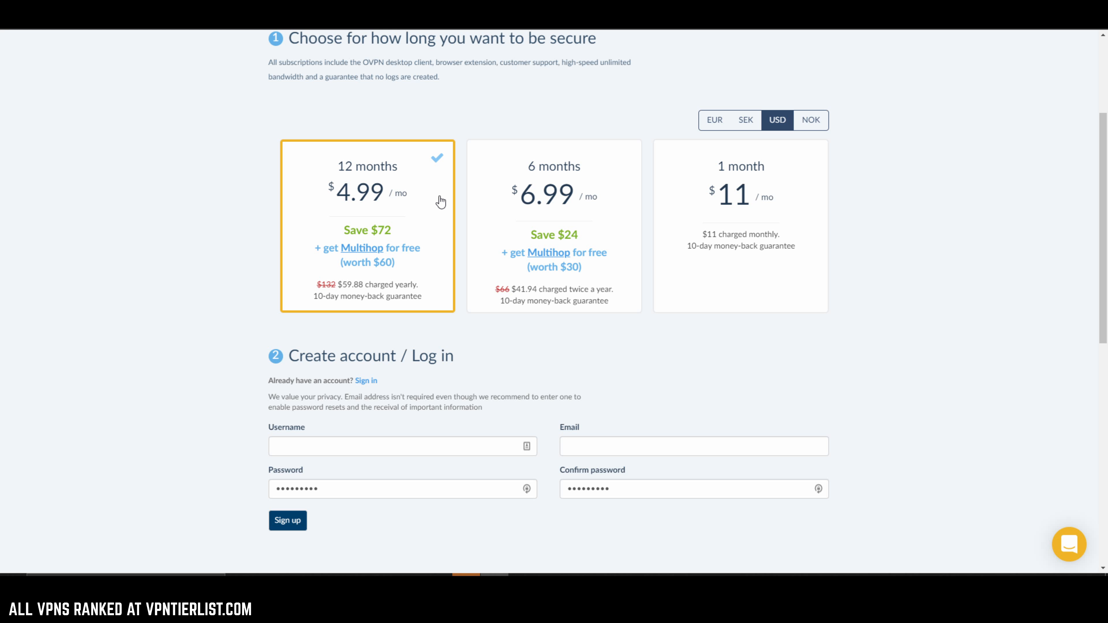
mouse_move(775, 168)
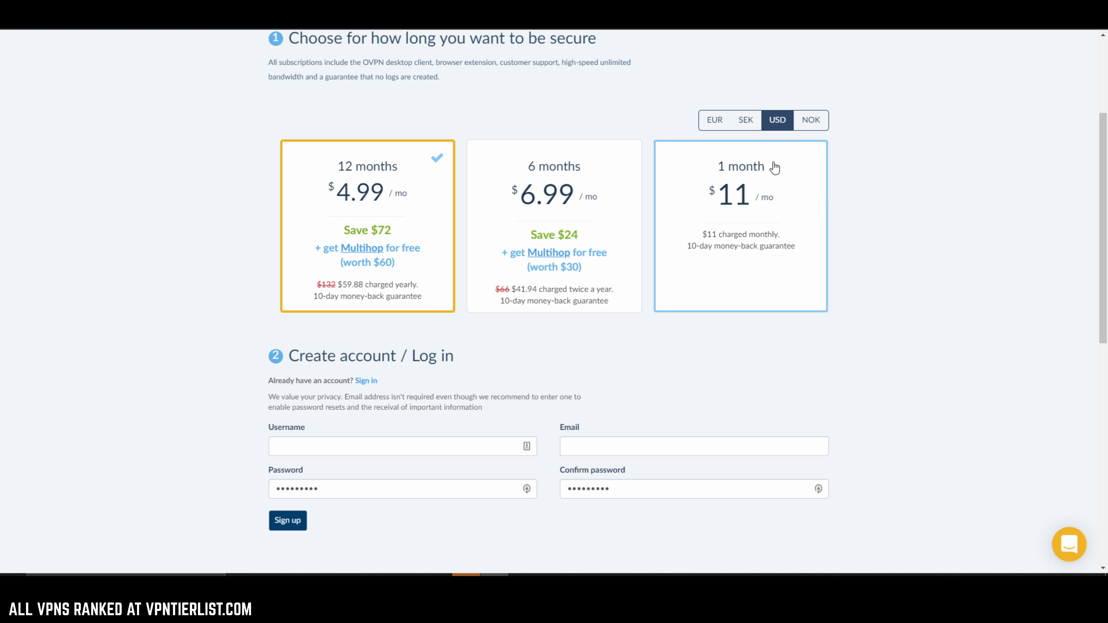
mouse_move(708, 206)
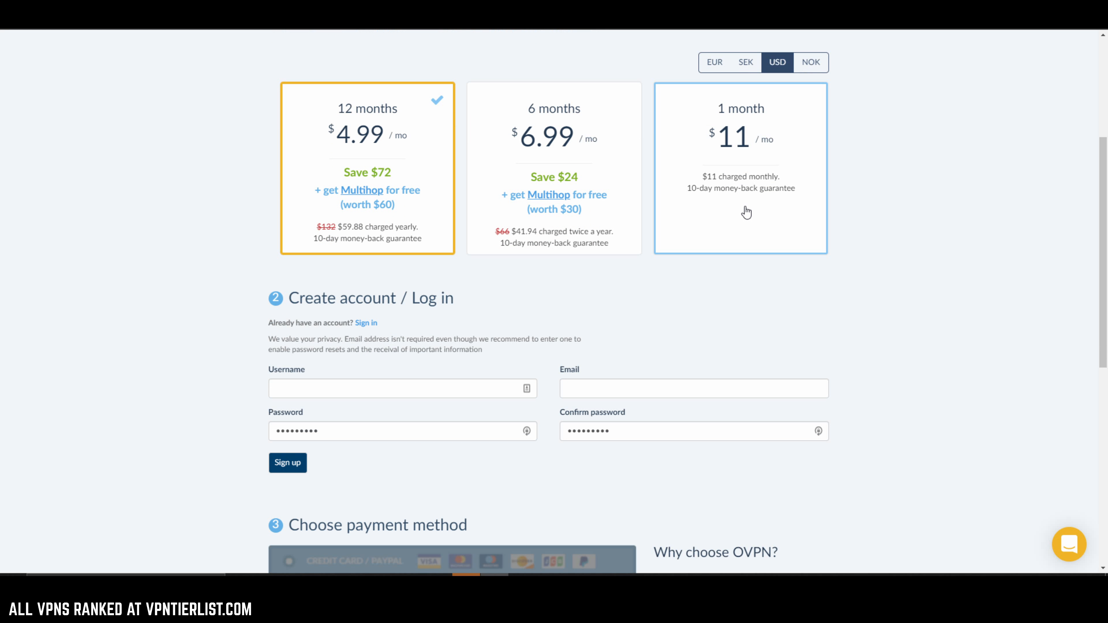
Review the OVPN site claims, highlighting the 90 servers in 17 countries figure
scroll(down, 3)
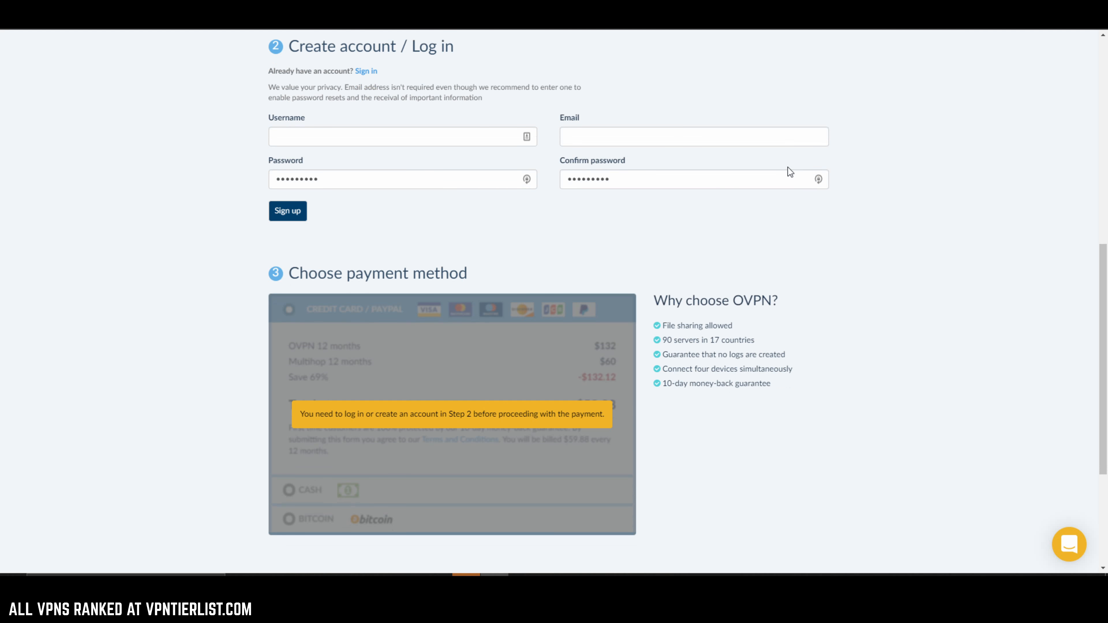
scroll(down, 3)
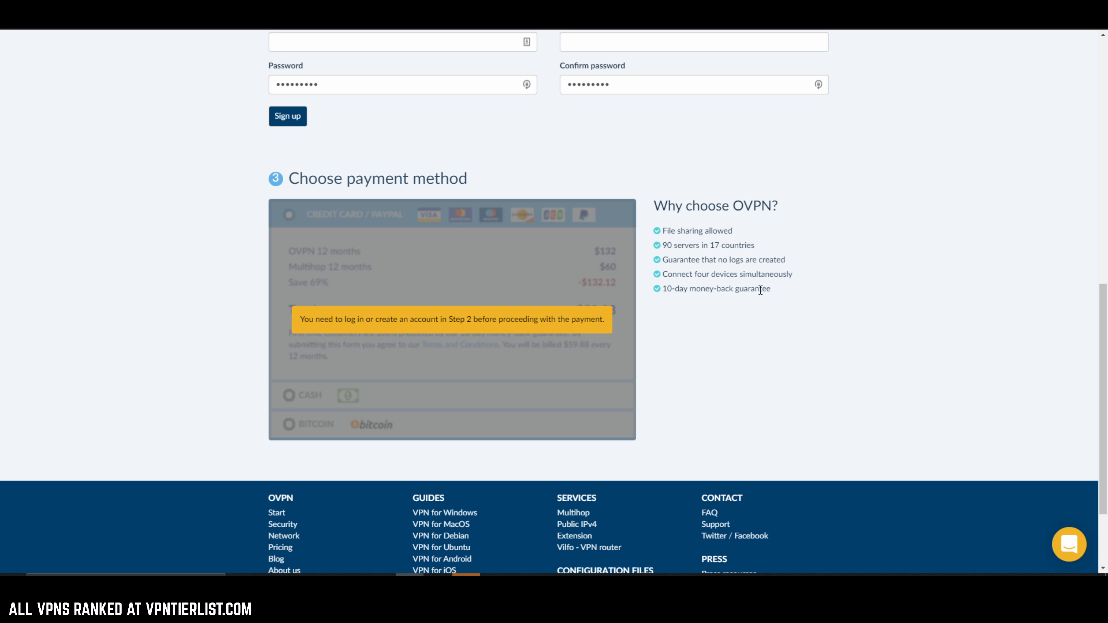
mouse_move(811, 277)
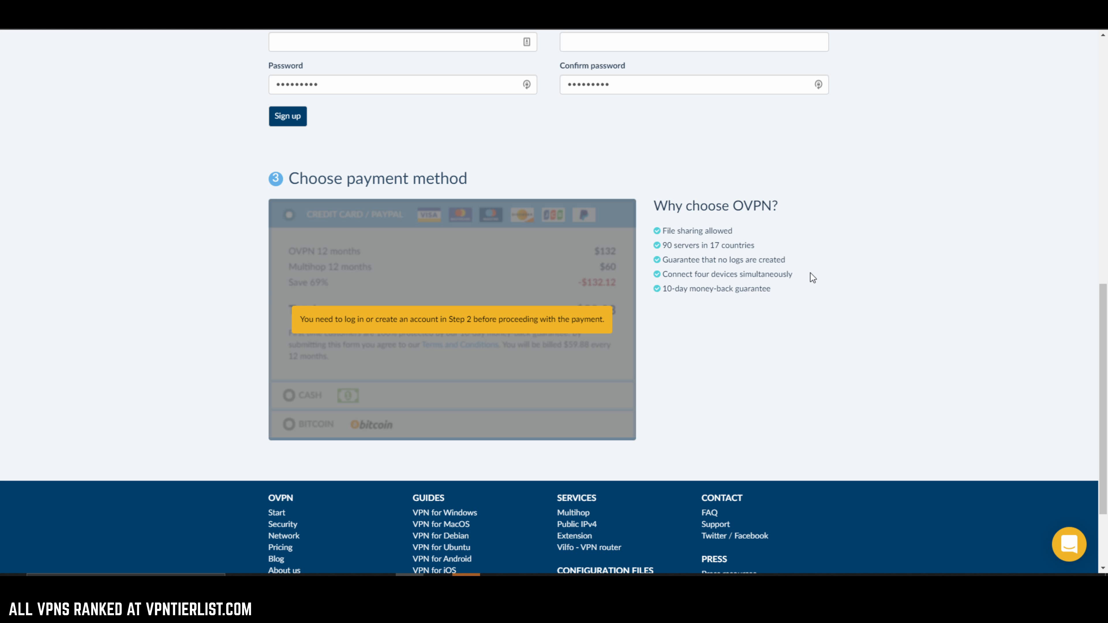
mouse_move(803, 284)
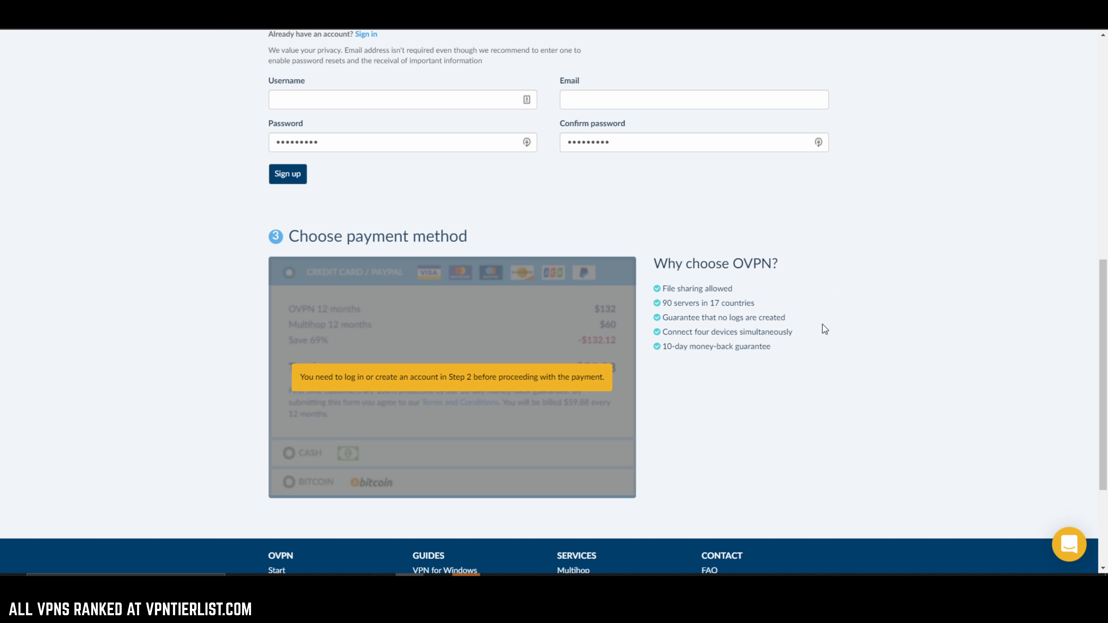
double_click(726, 331)
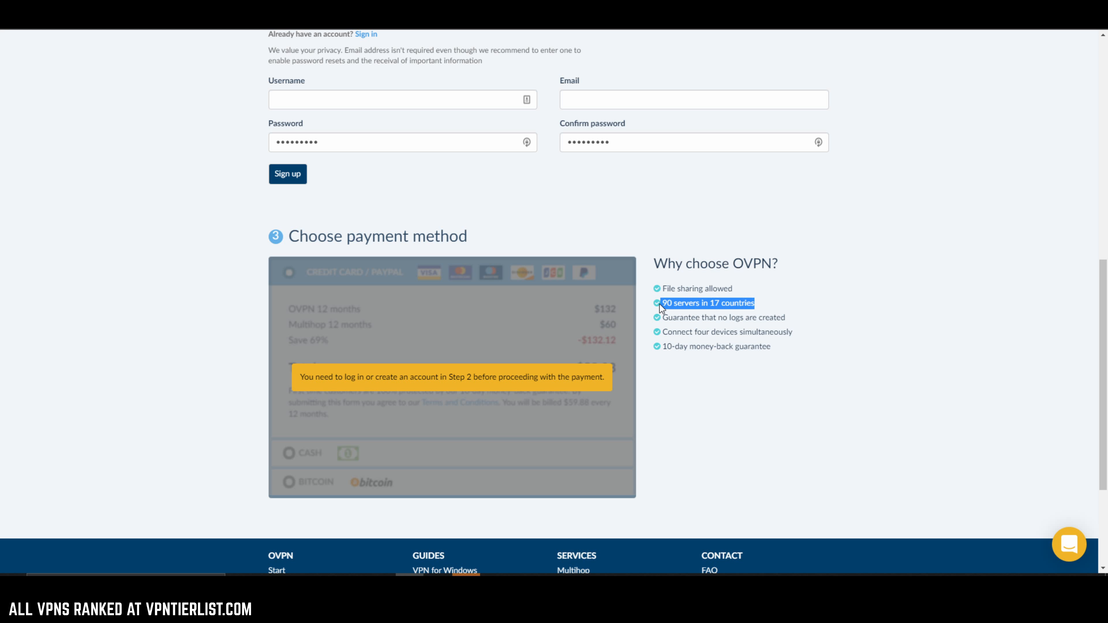
mouse_move(713, 302)
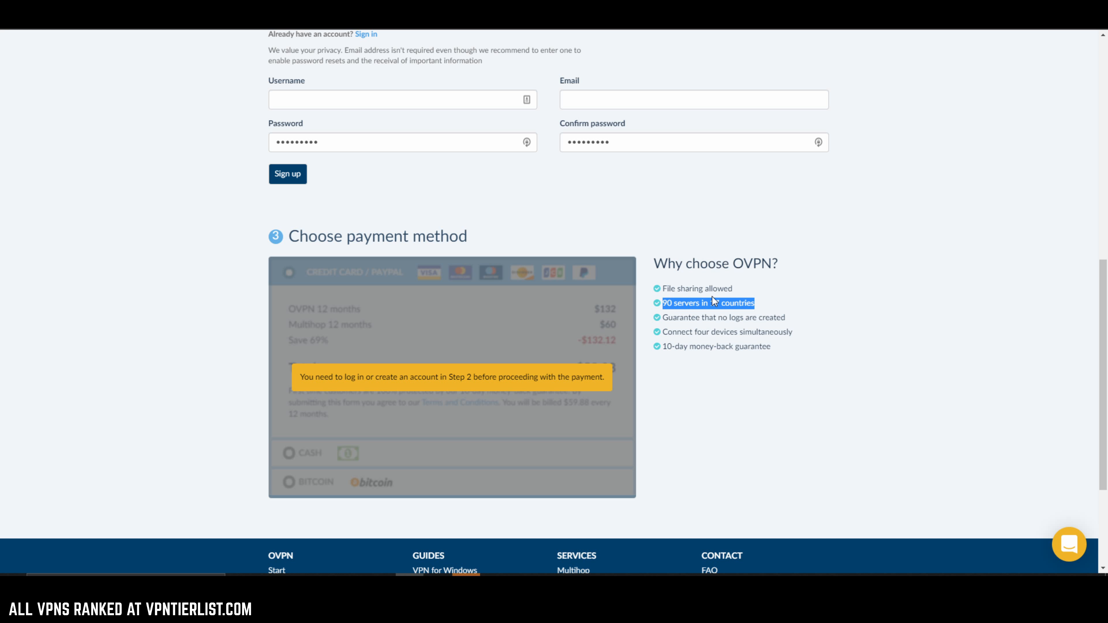
mouse_move(643, 289)
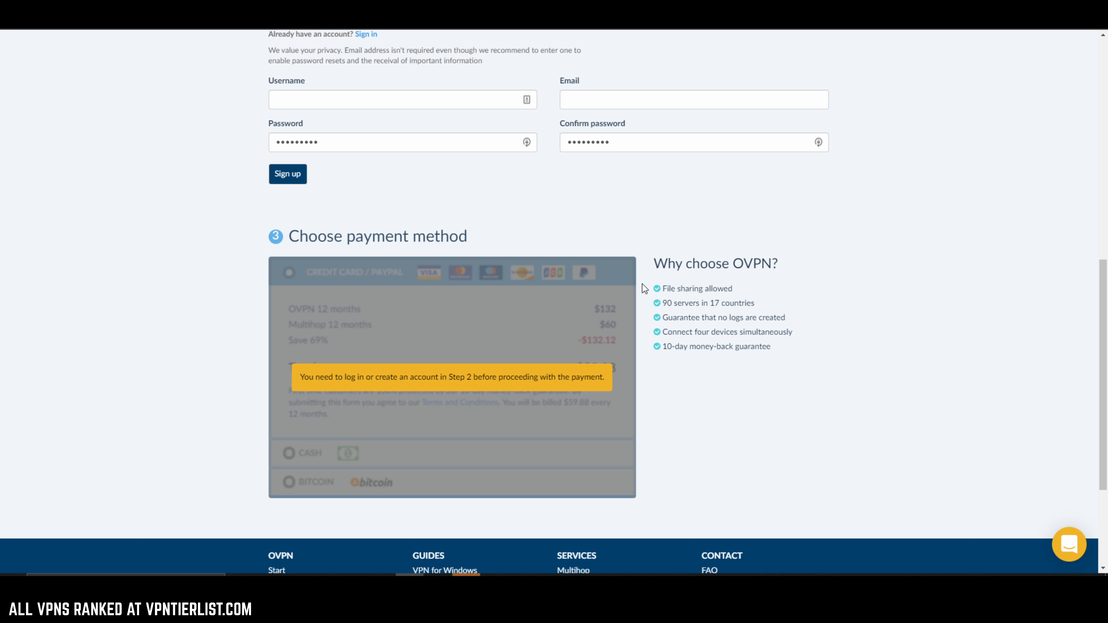
scroll(down, 3)
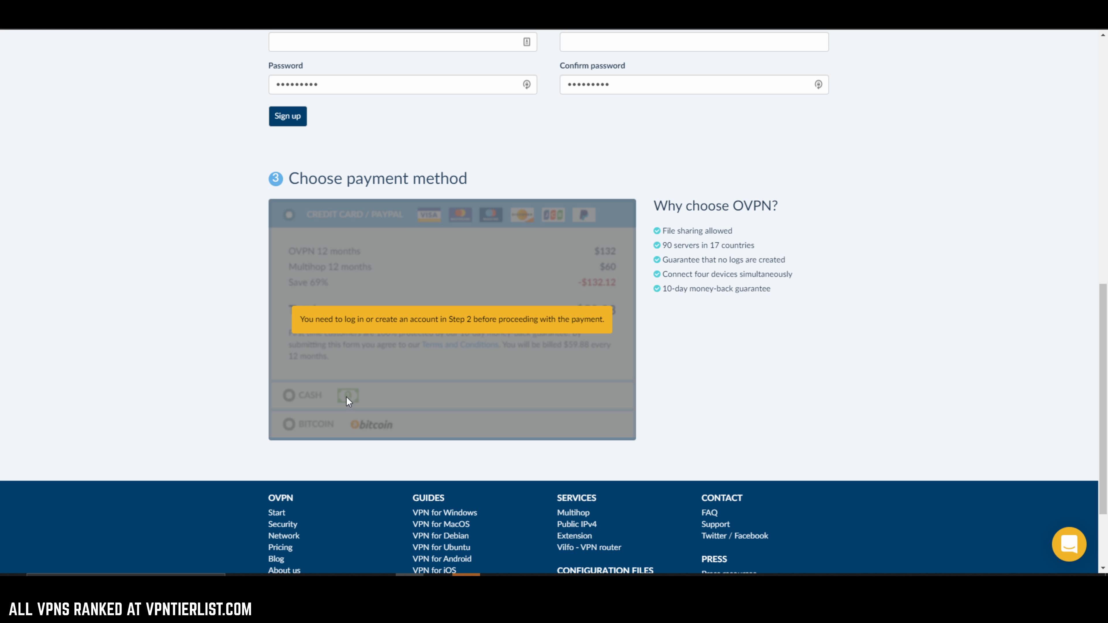
mouse_move(442, 374)
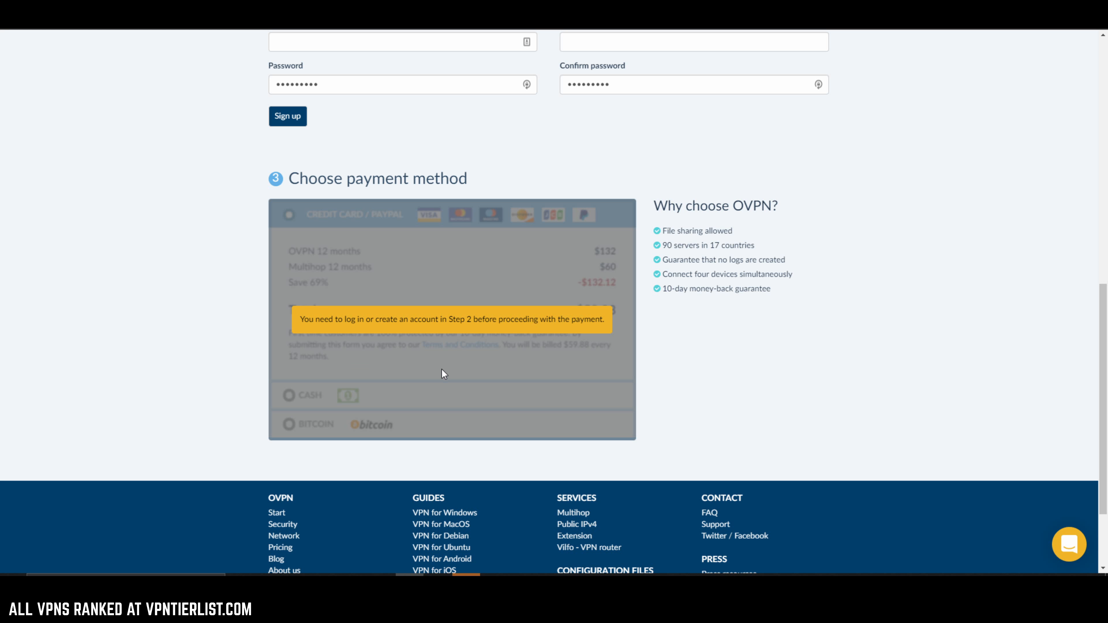
mouse_move(479, 366)
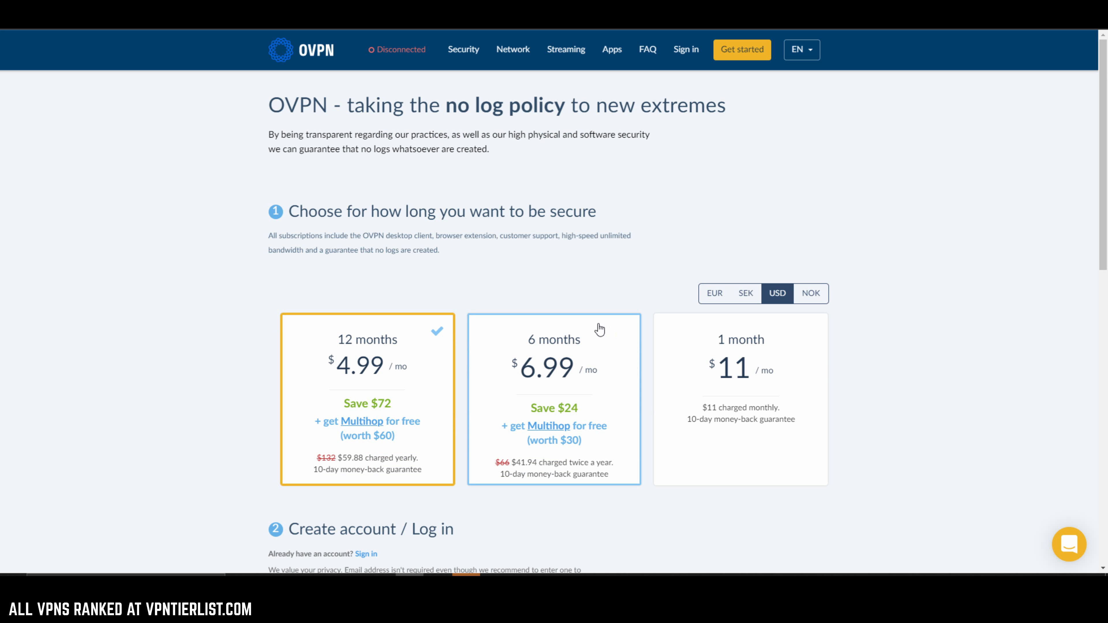
mouse_move(944, 352)
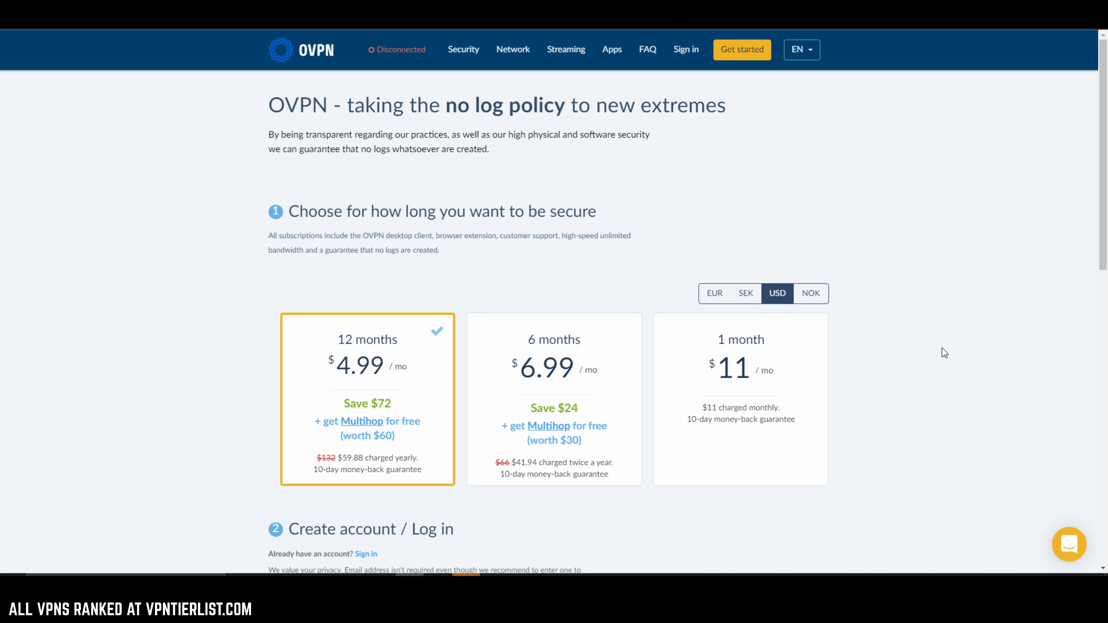
scroll(down, 3)
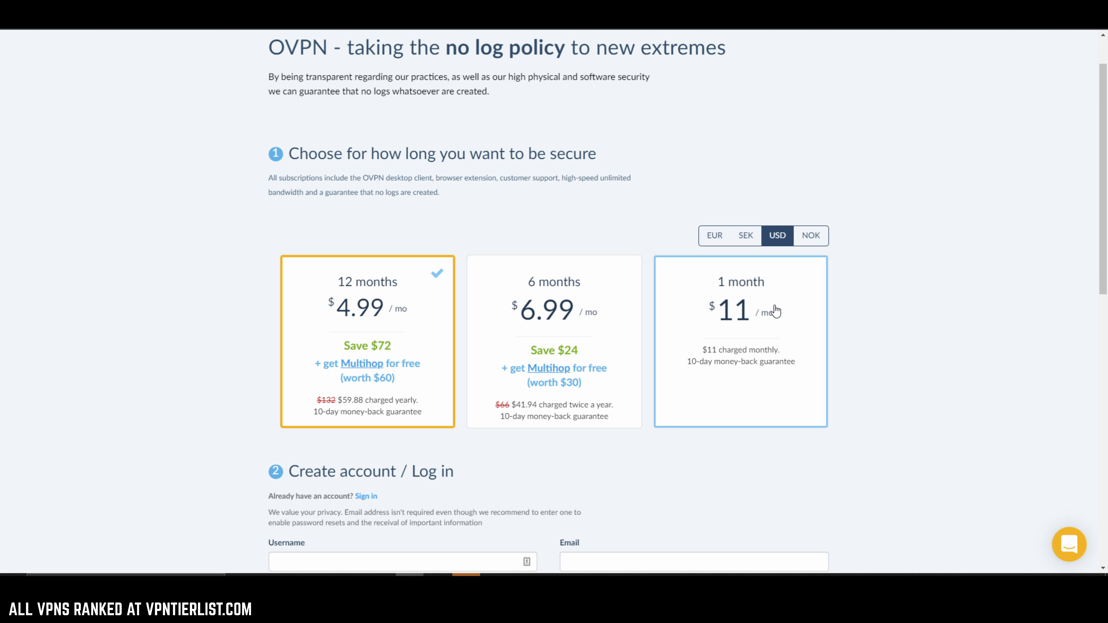
mouse_move(847, 297)
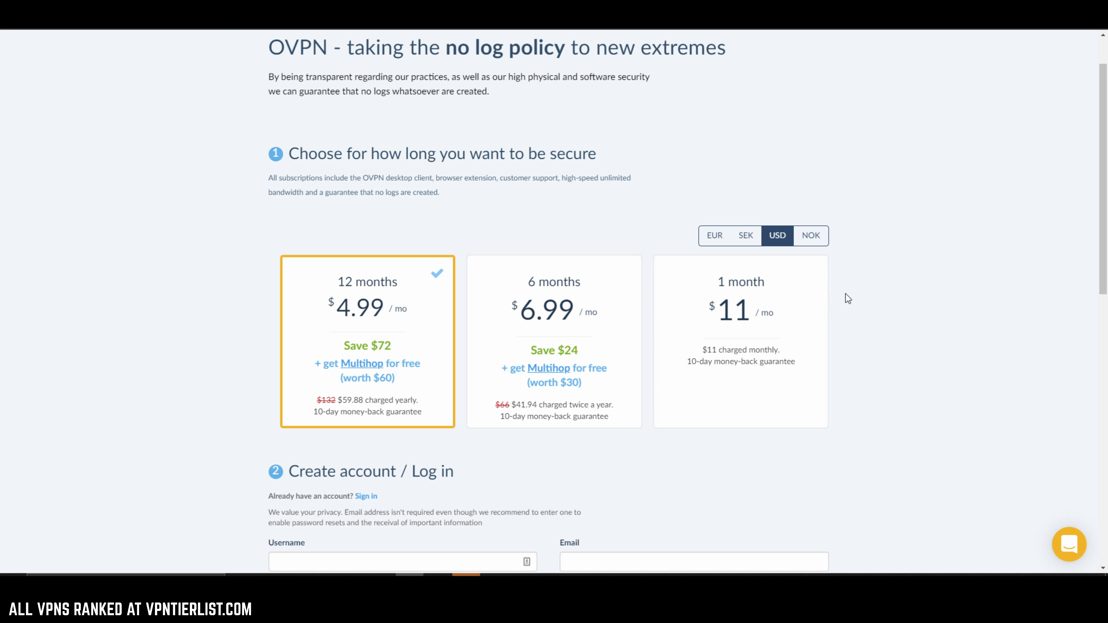
mouse_move(812, 292)
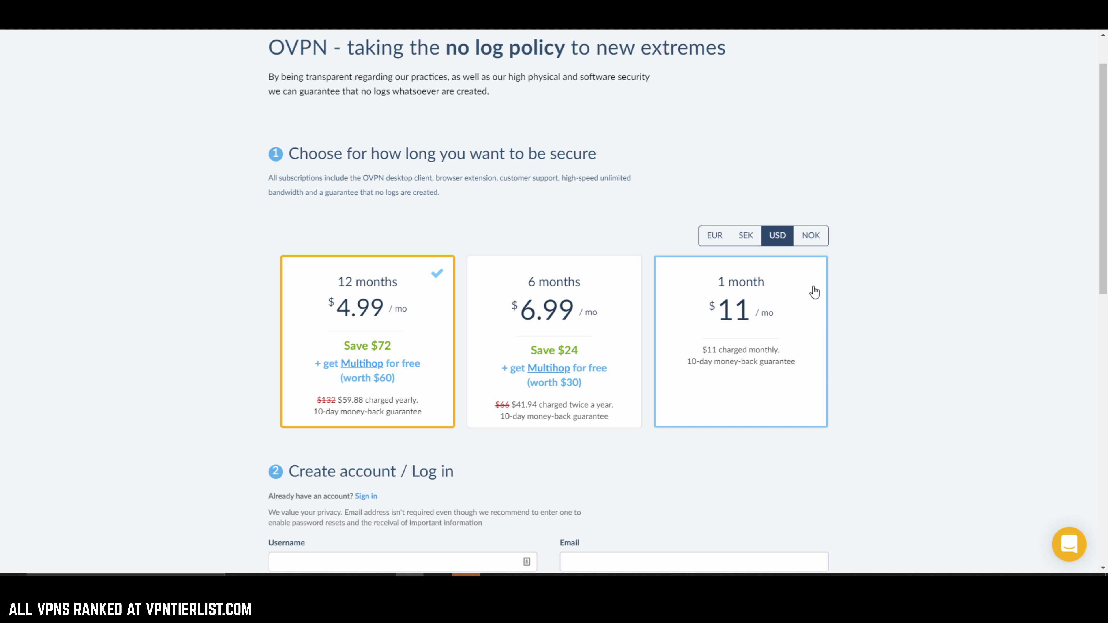
mouse_move(995, 349)
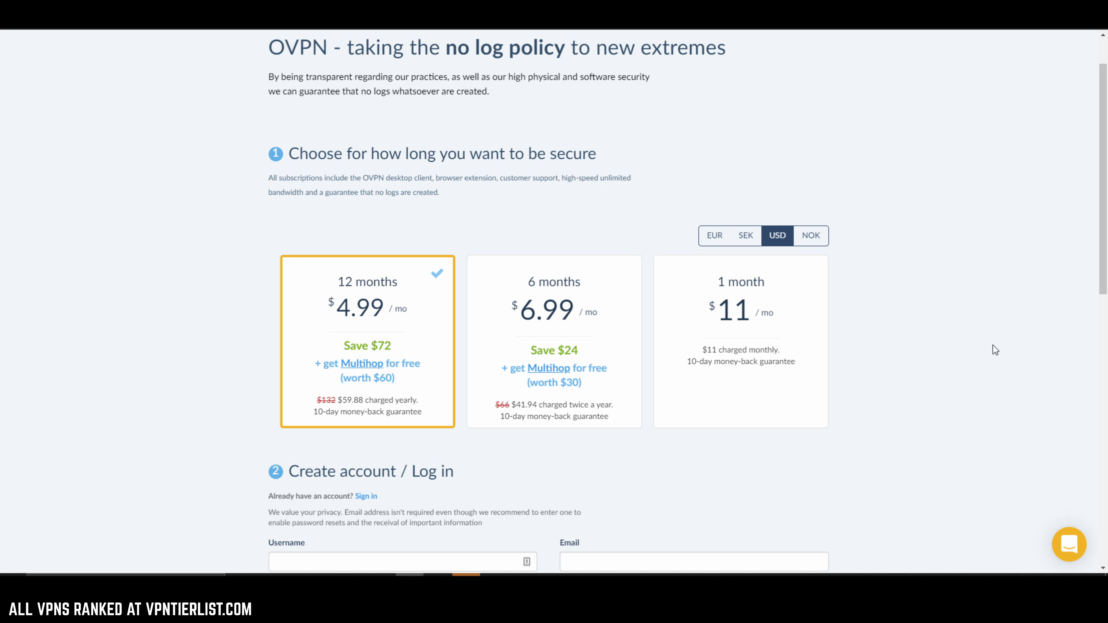
scroll(down, 3)
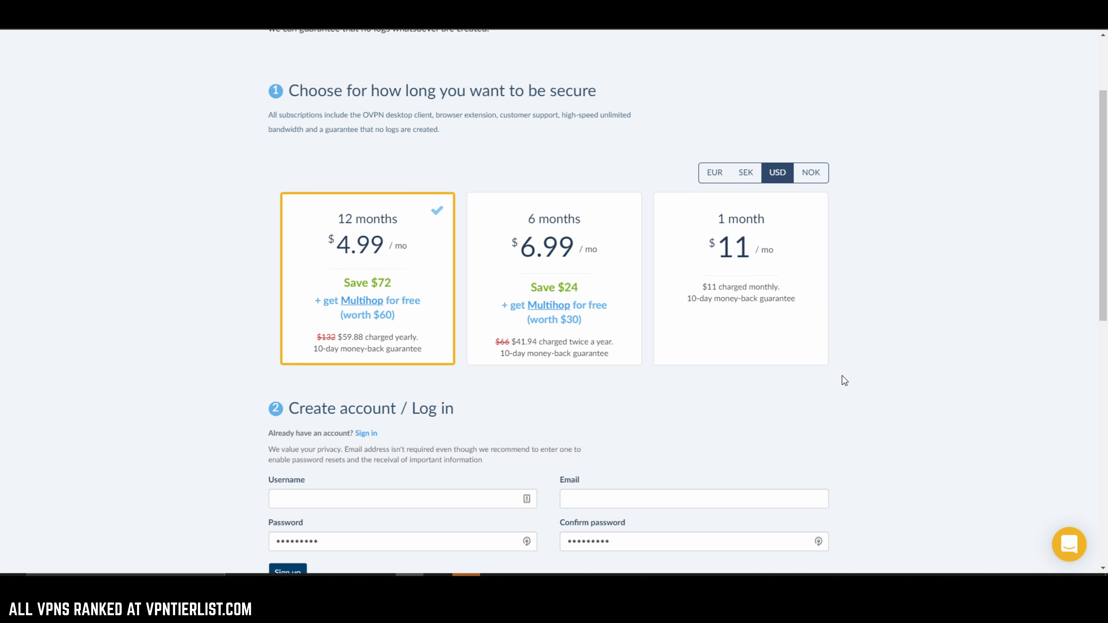
scroll(down, 3)
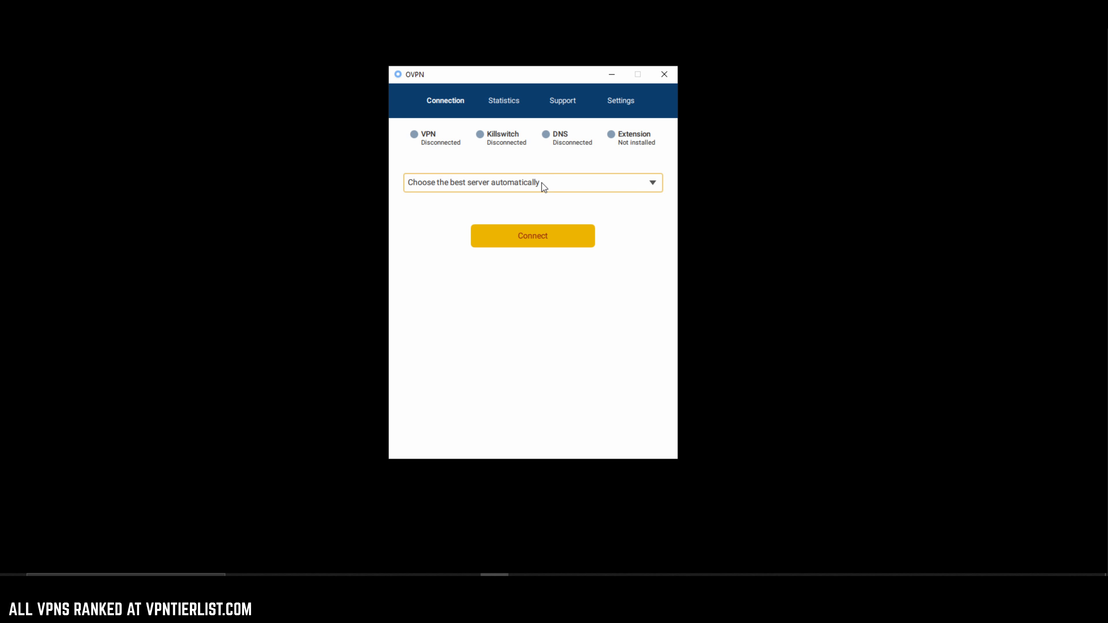
Check the client's server locations and settings, toggling strongest encryption off and back on
click(532, 183)
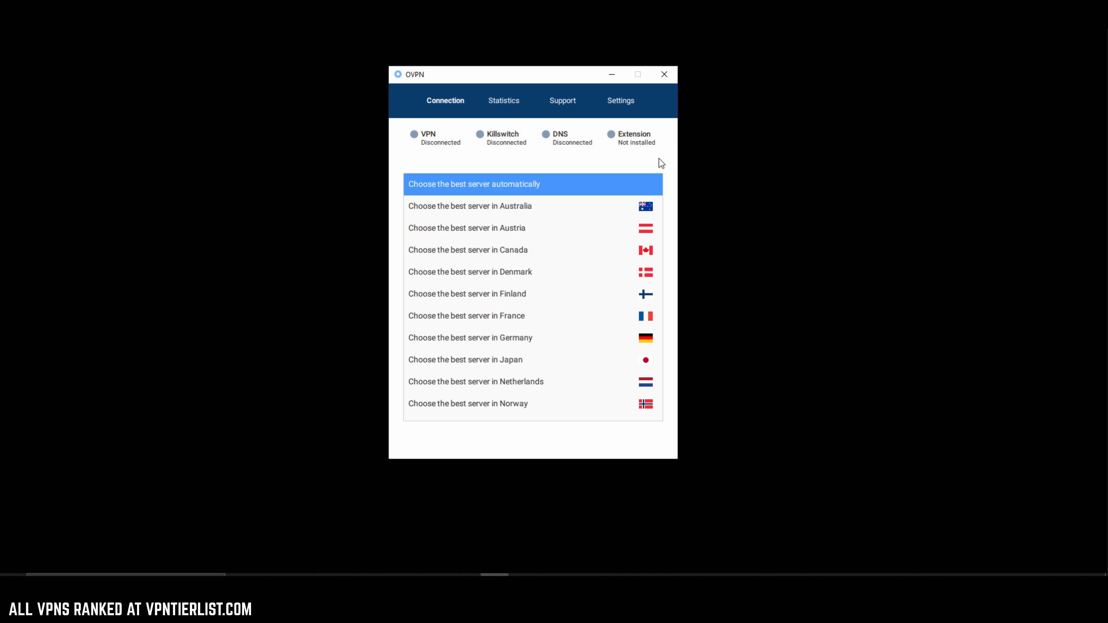
mouse_move(560, 205)
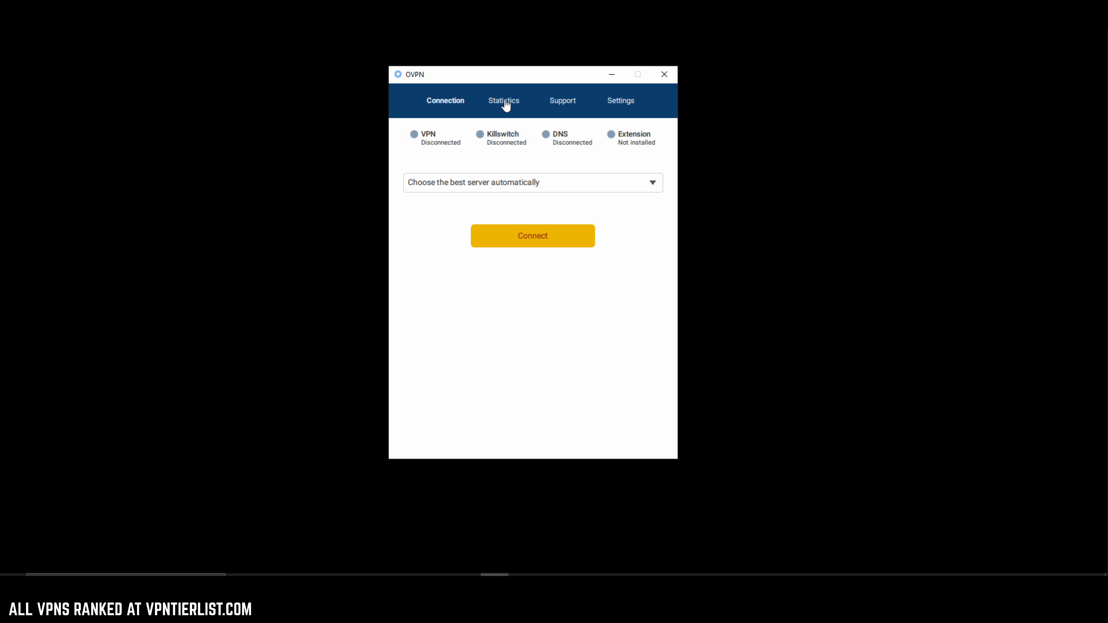
click(620, 101)
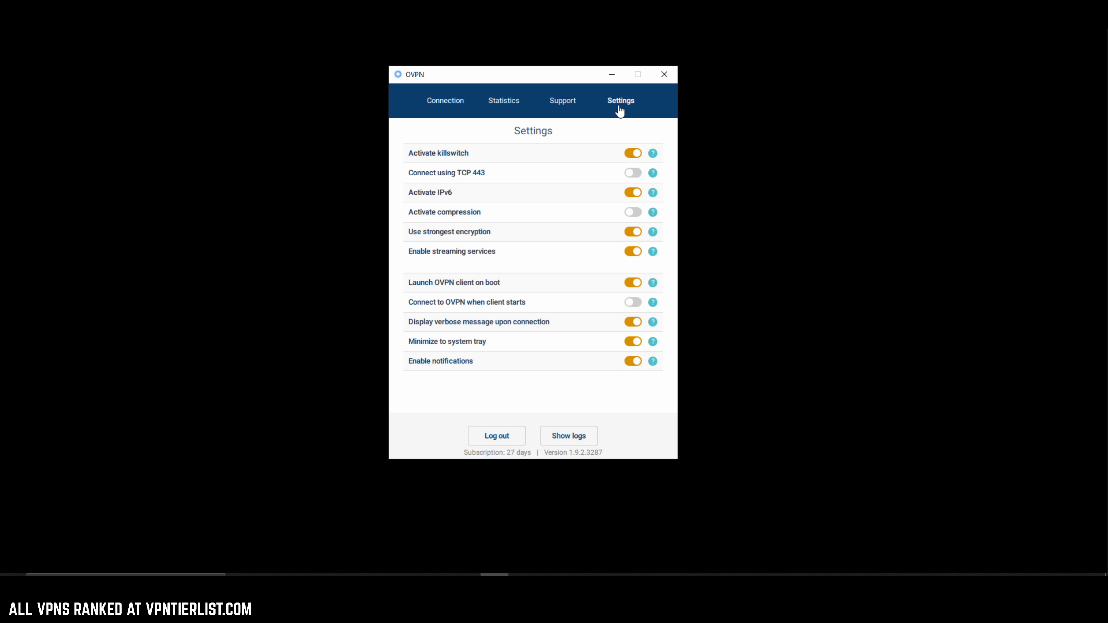
mouse_move(577, 305)
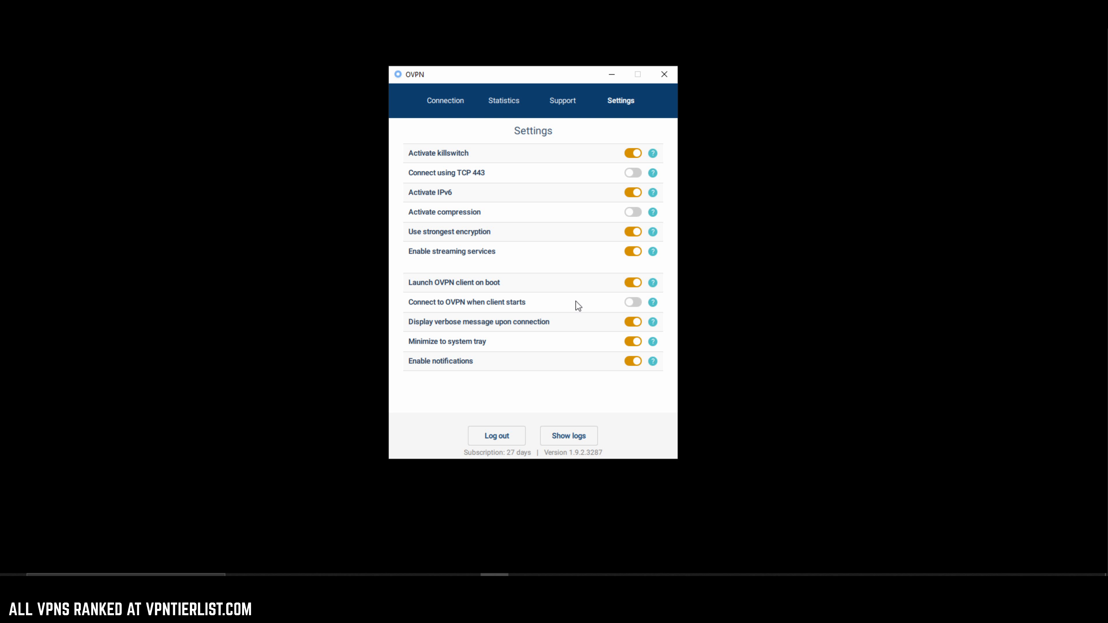
mouse_move(547, 286)
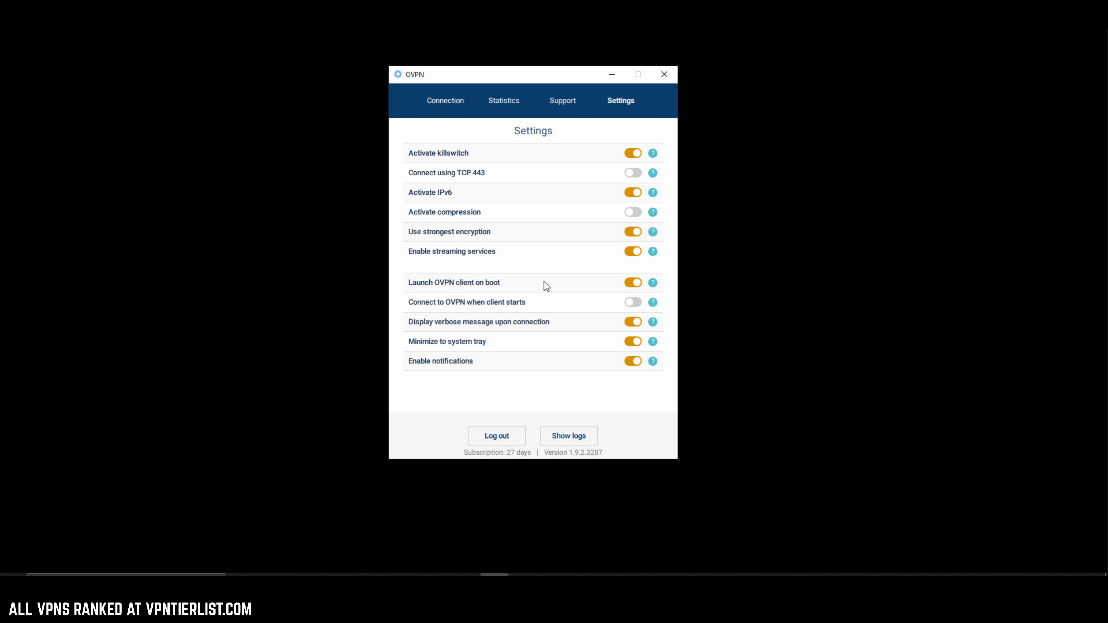
mouse_move(486, 254)
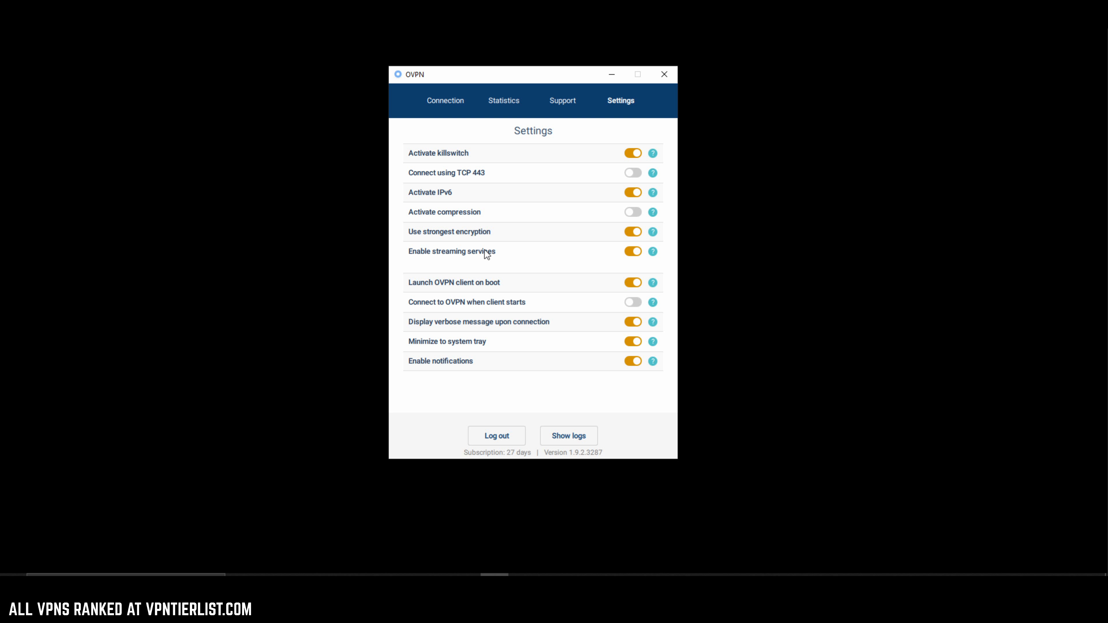
mouse_move(610, 259)
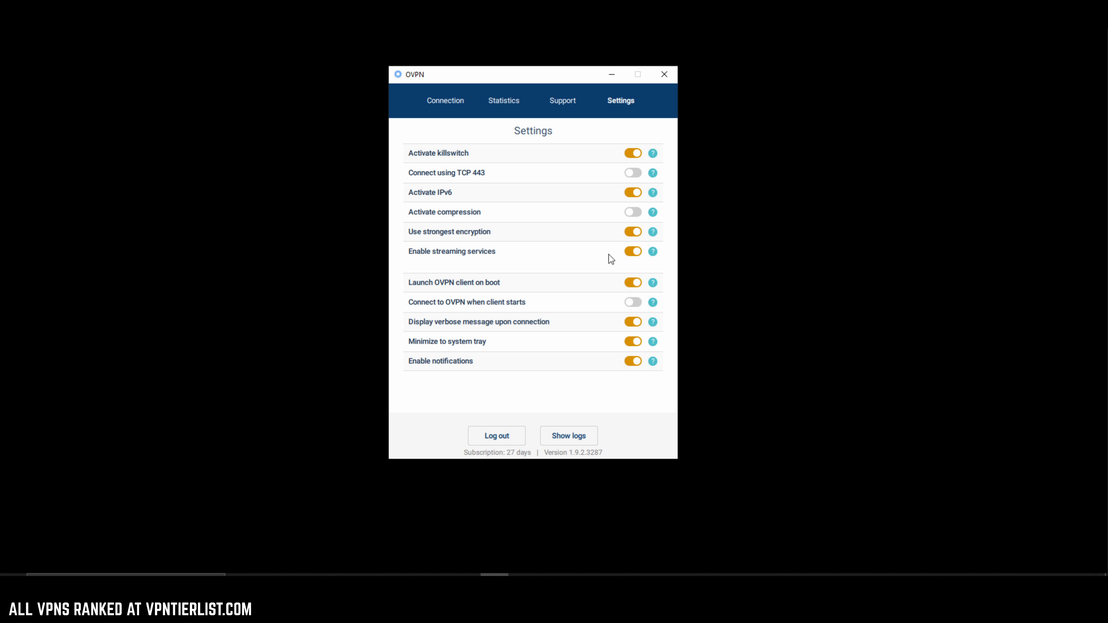
mouse_move(506, 192)
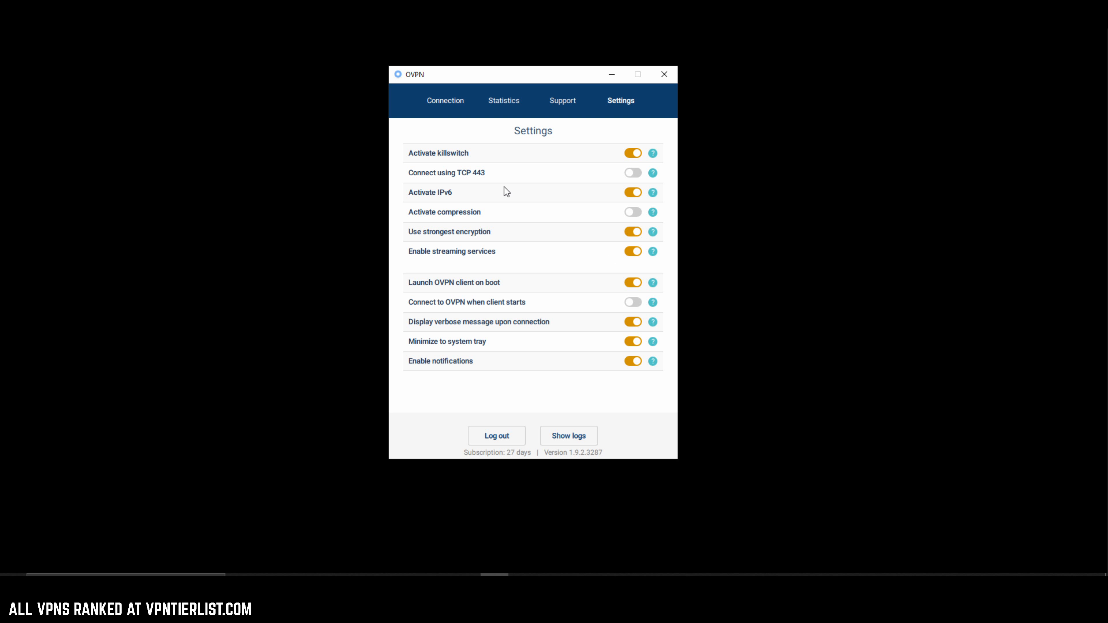
mouse_move(475, 183)
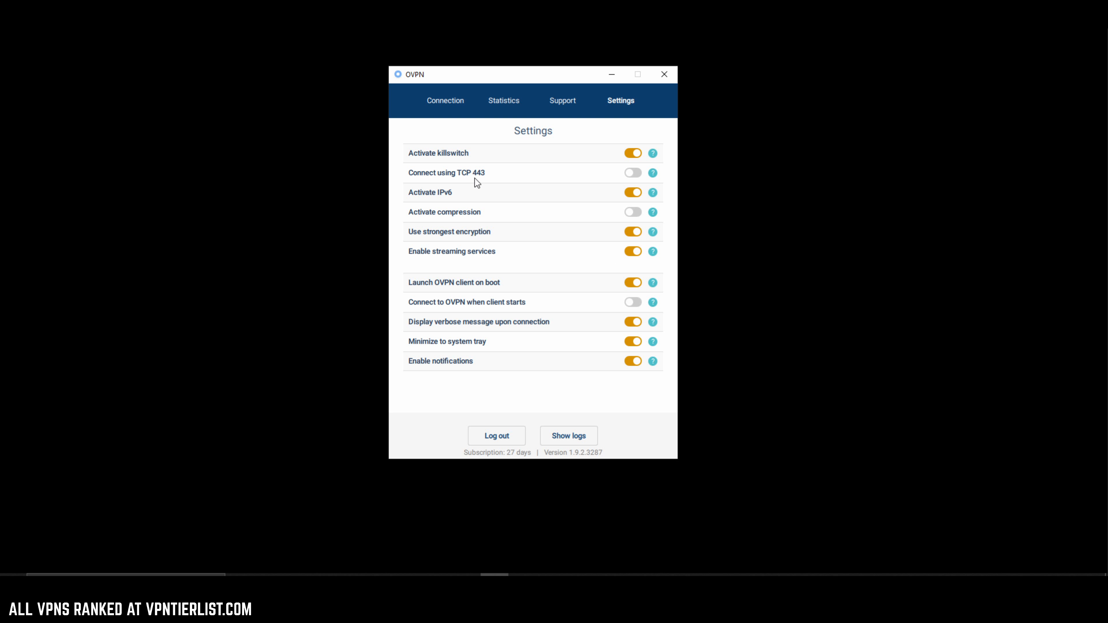
mouse_move(657, 175)
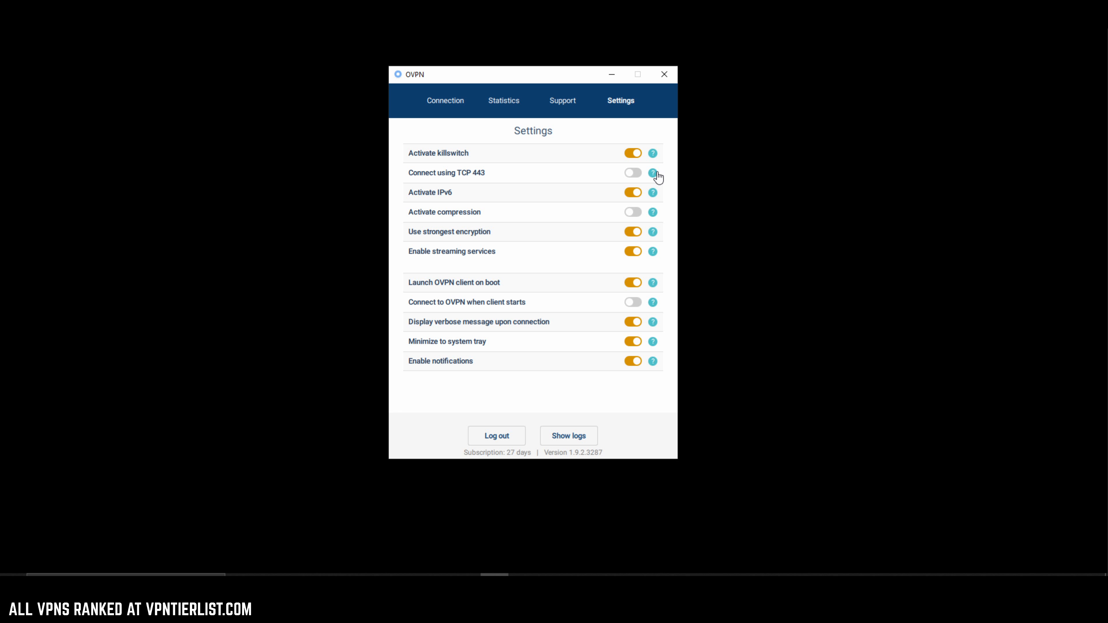
mouse_move(541, 179)
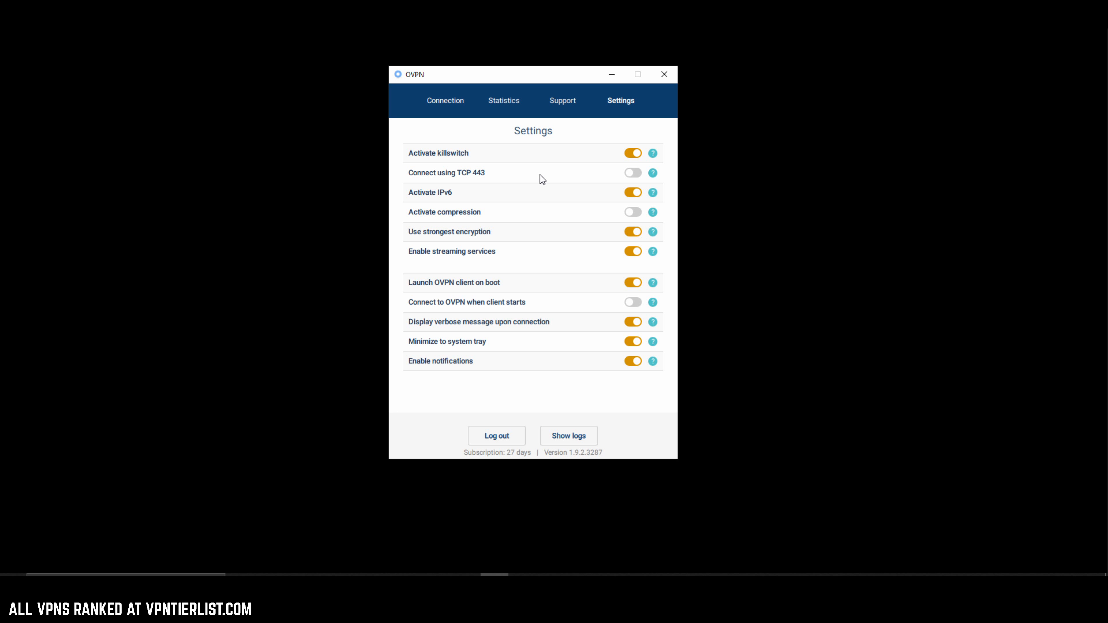
mouse_move(539, 198)
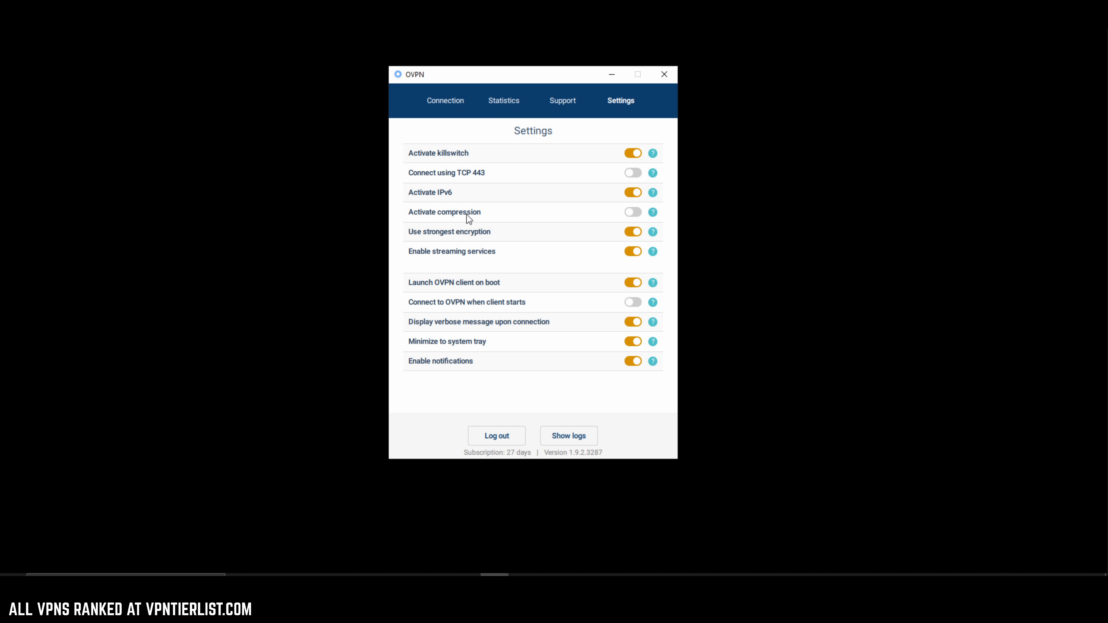
mouse_move(453, 218)
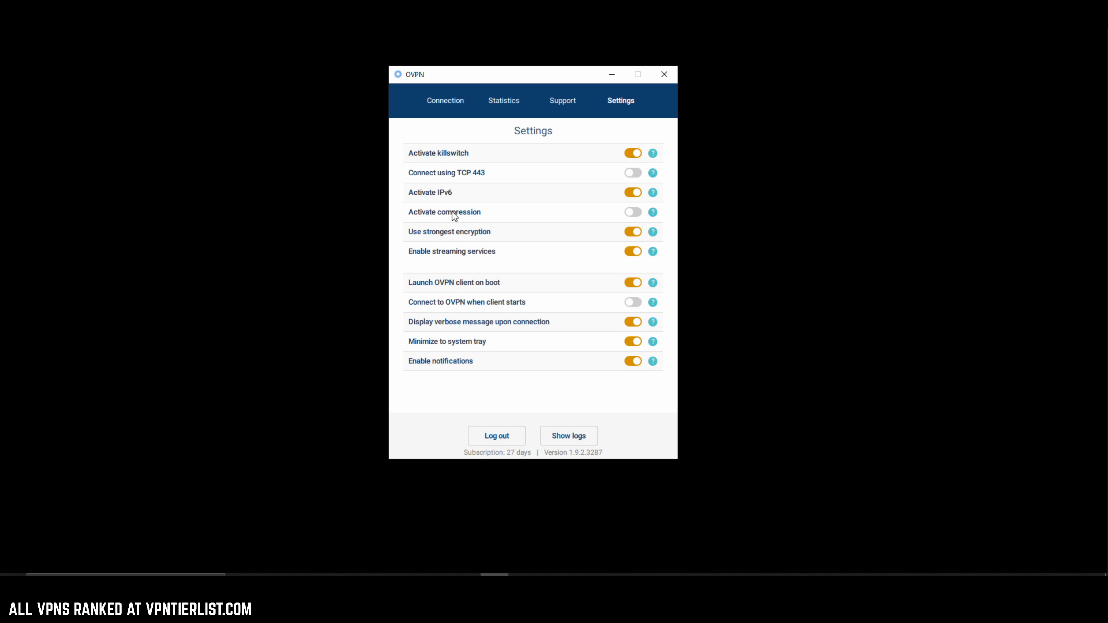
mouse_move(490, 217)
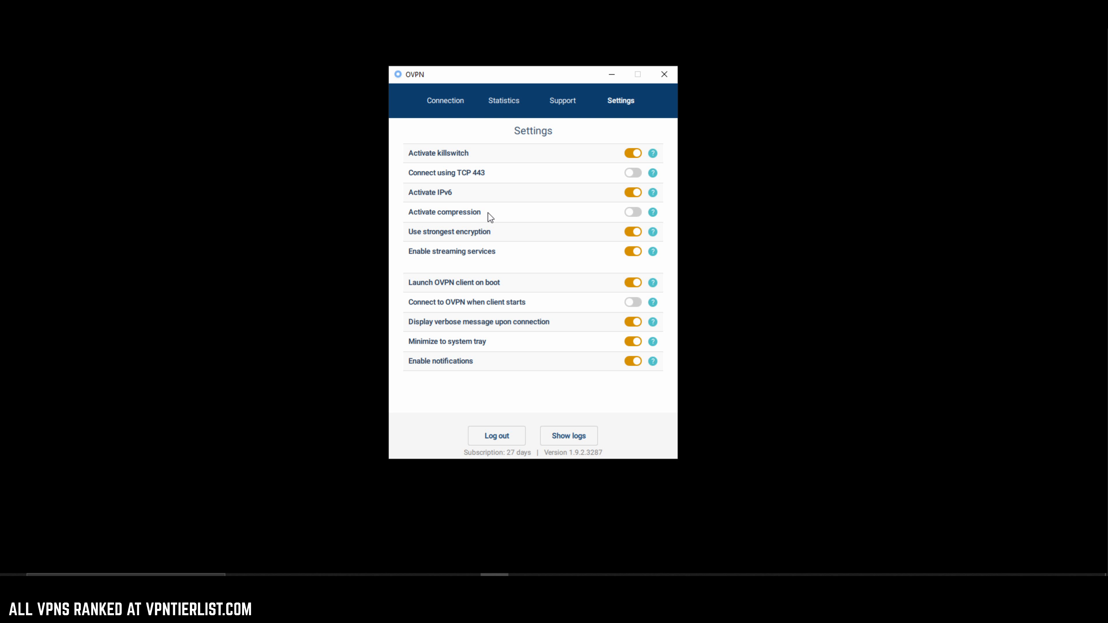
mouse_move(507, 213)
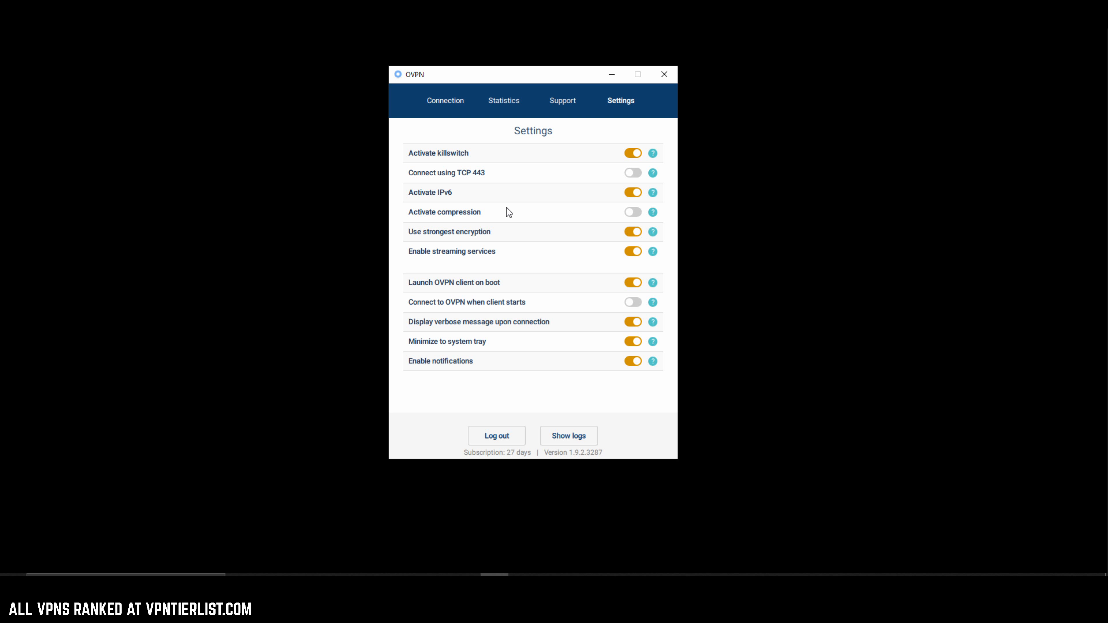
mouse_move(553, 208)
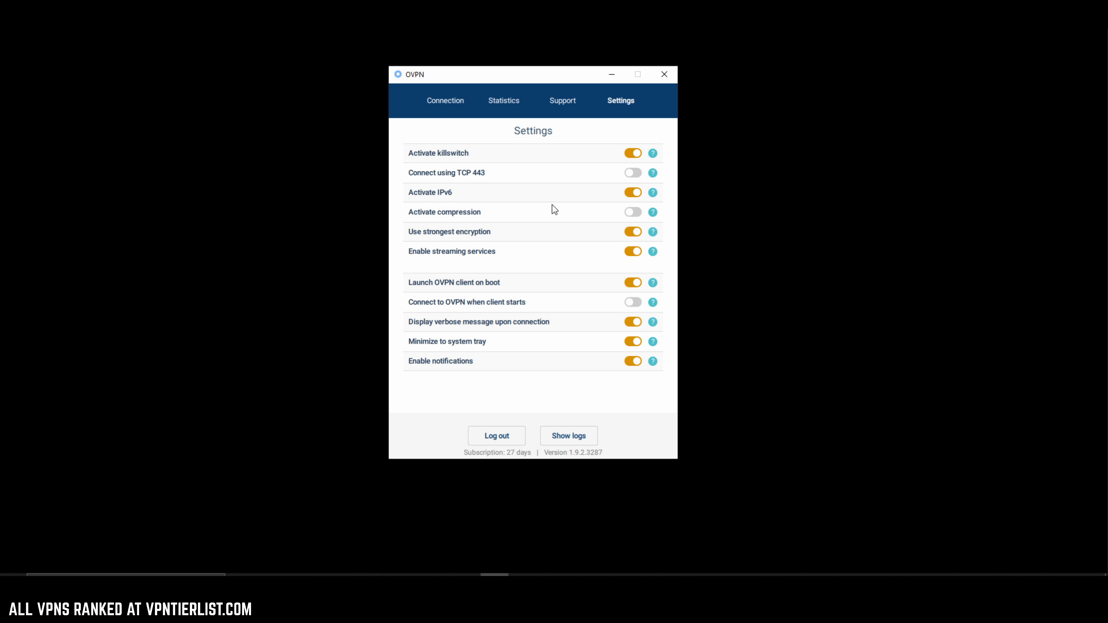
mouse_move(643, 232)
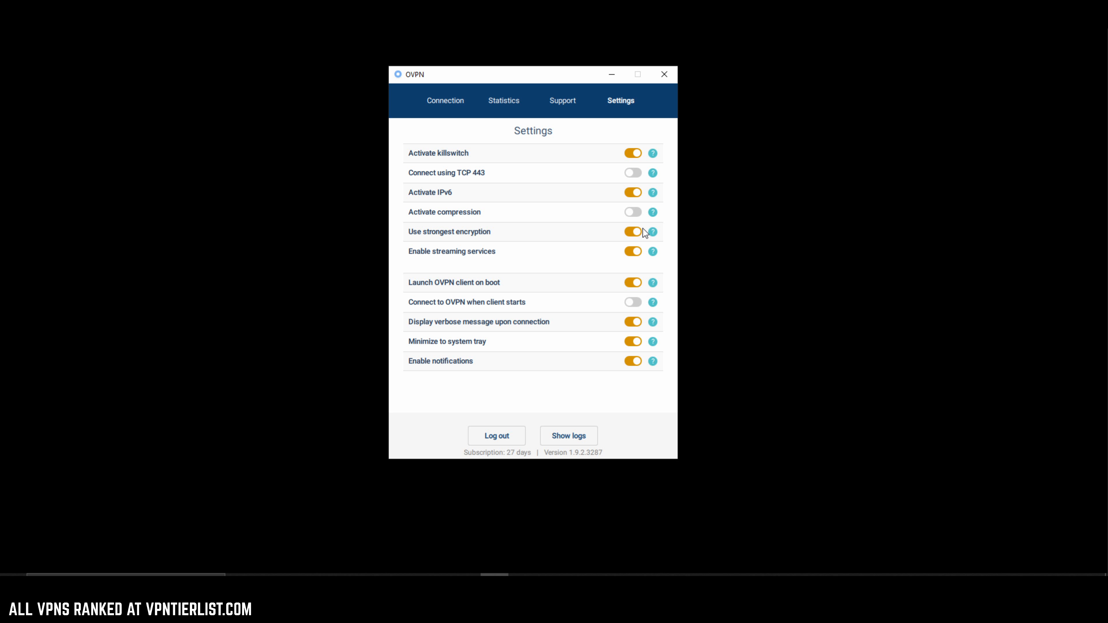
click(632, 231)
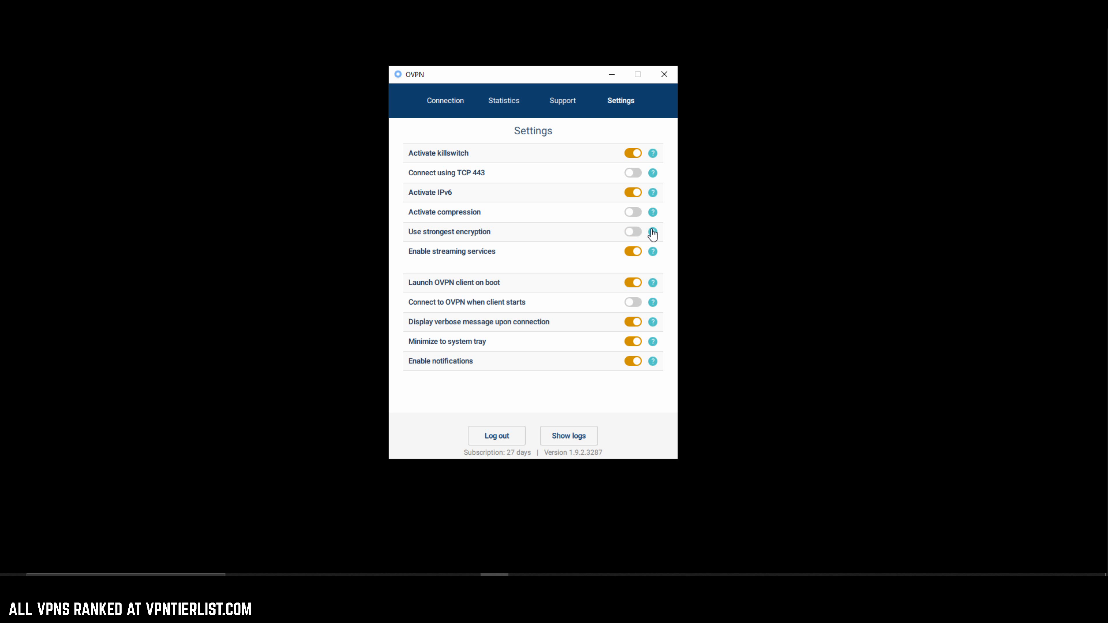
click(631, 231)
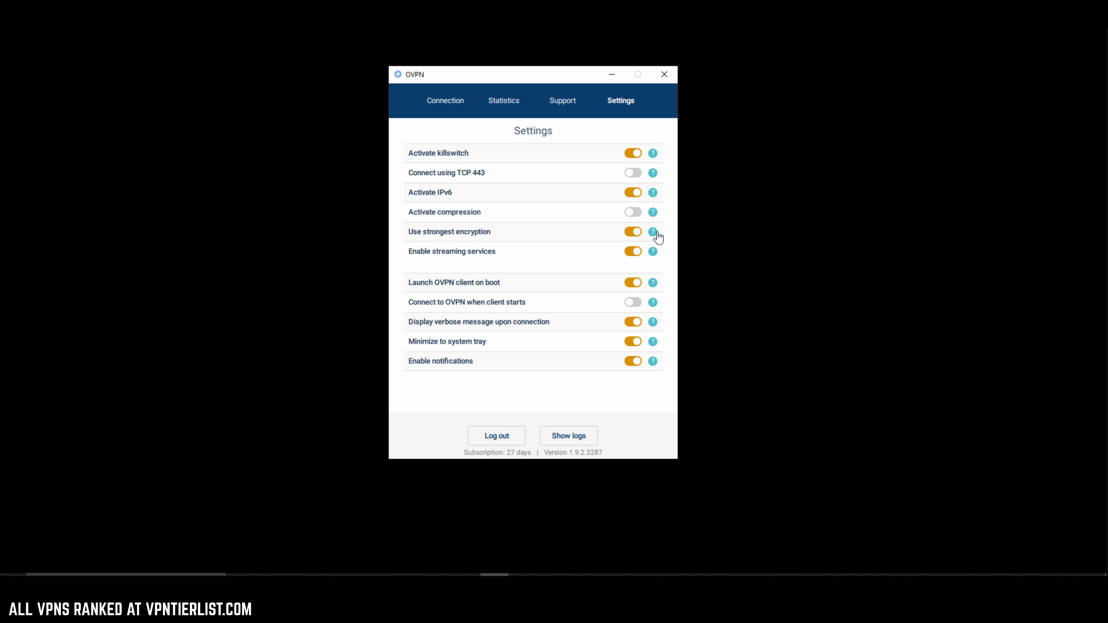
mouse_move(655, 237)
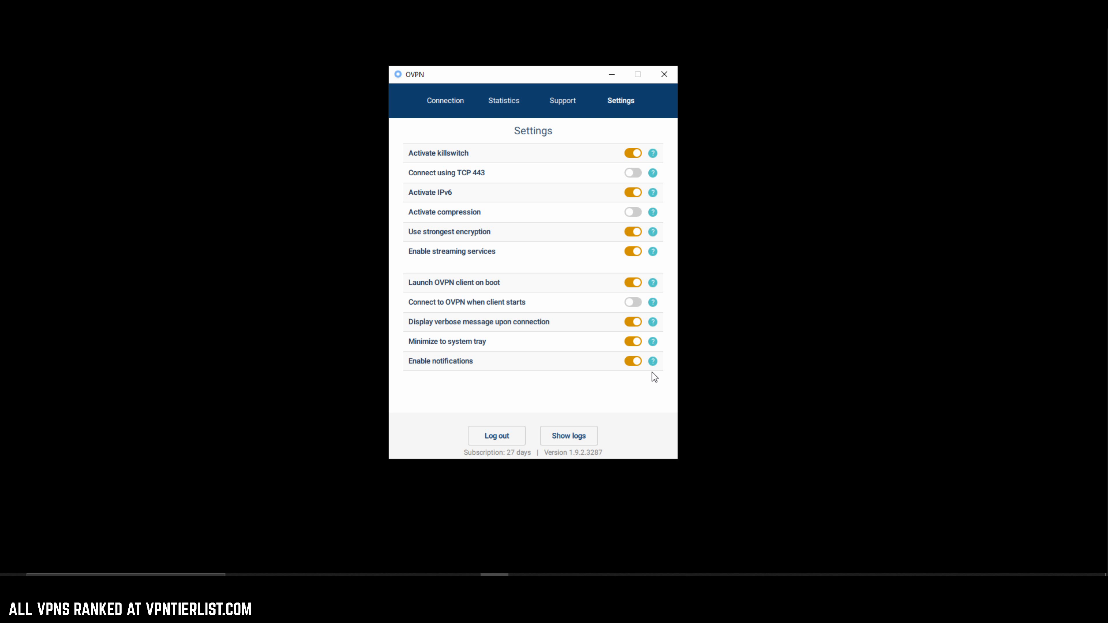
mouse_move(642, 249)
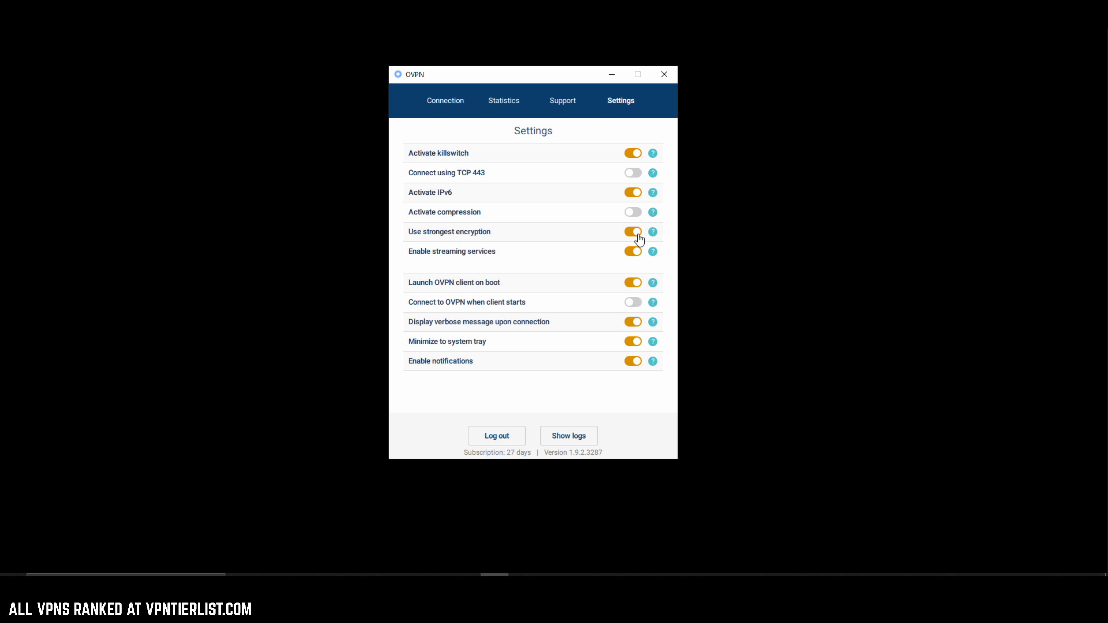
mouse_move(965, 339)
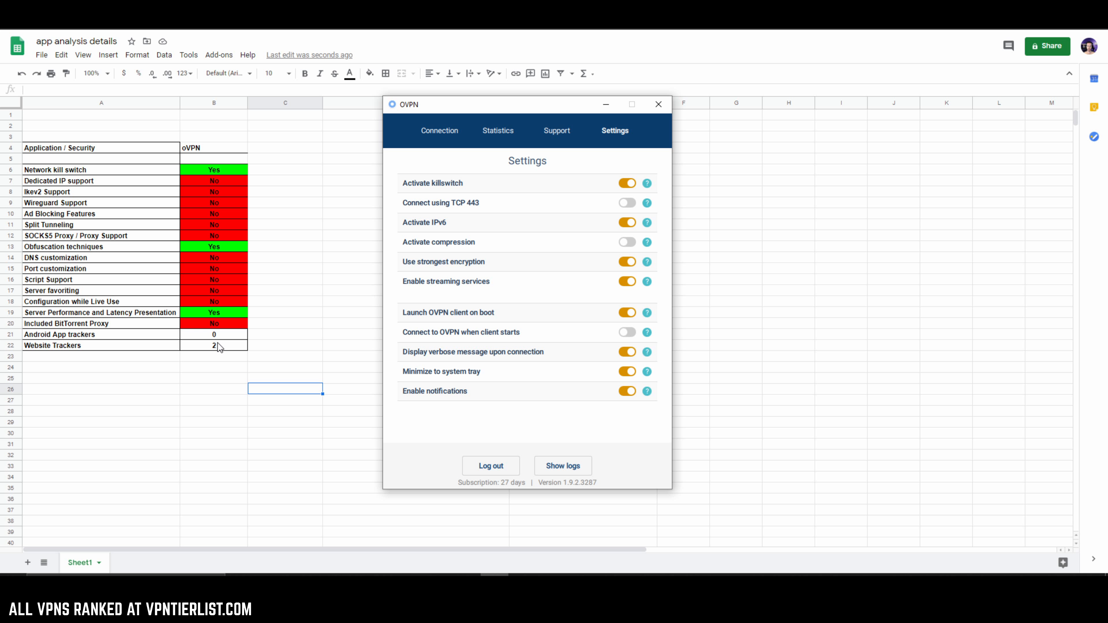
mouse_move(222, 346)
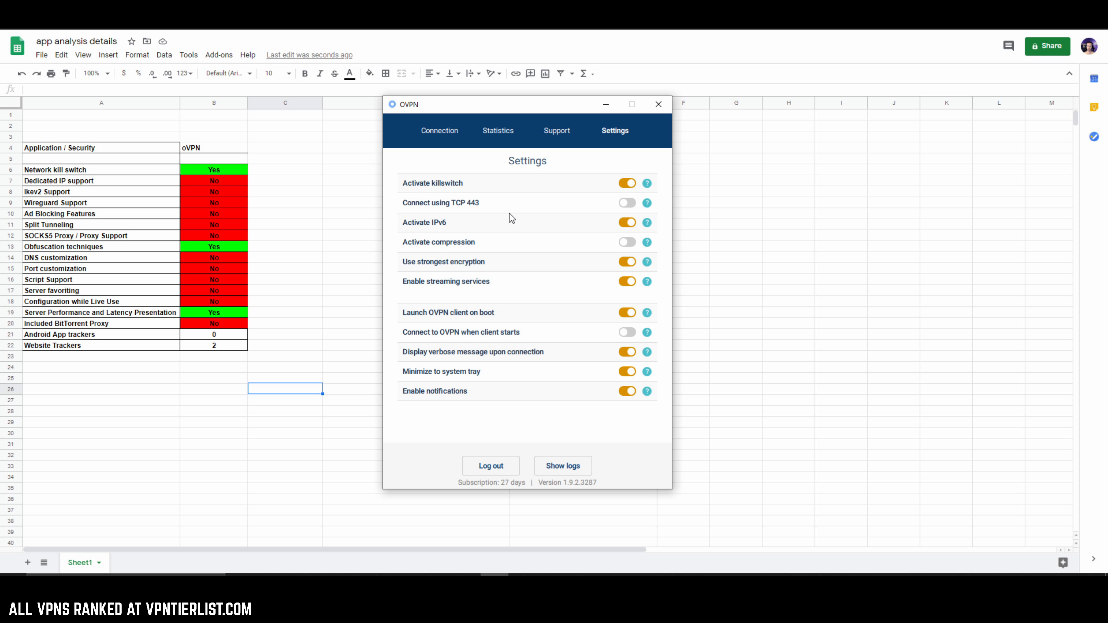
Switch between the VPN connection status graph and the settings list
click(438, 130)
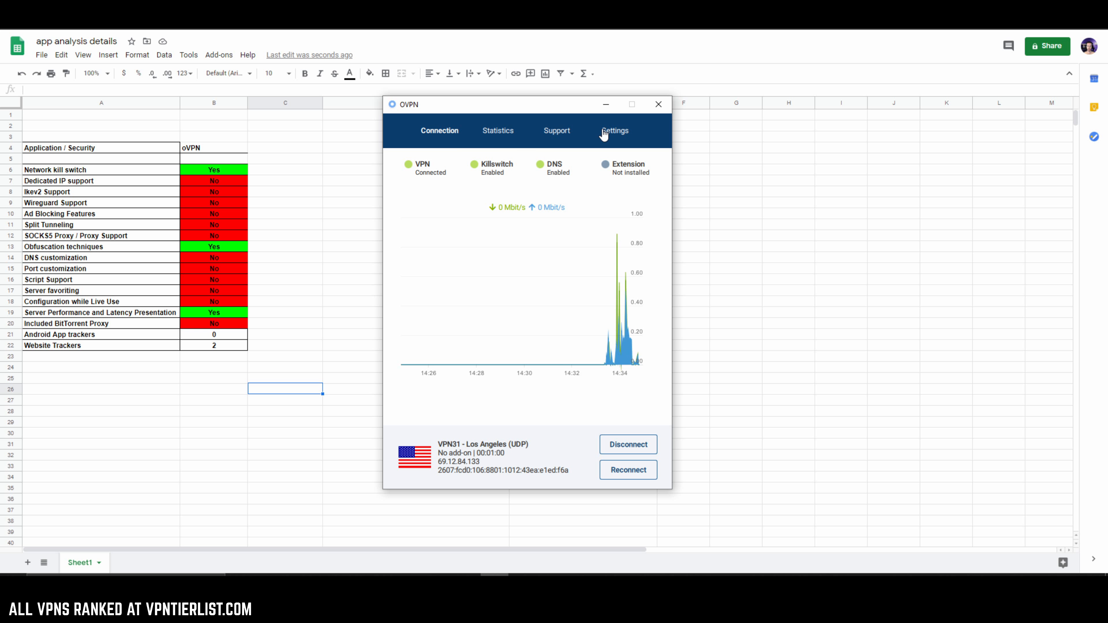
click(614, 131)
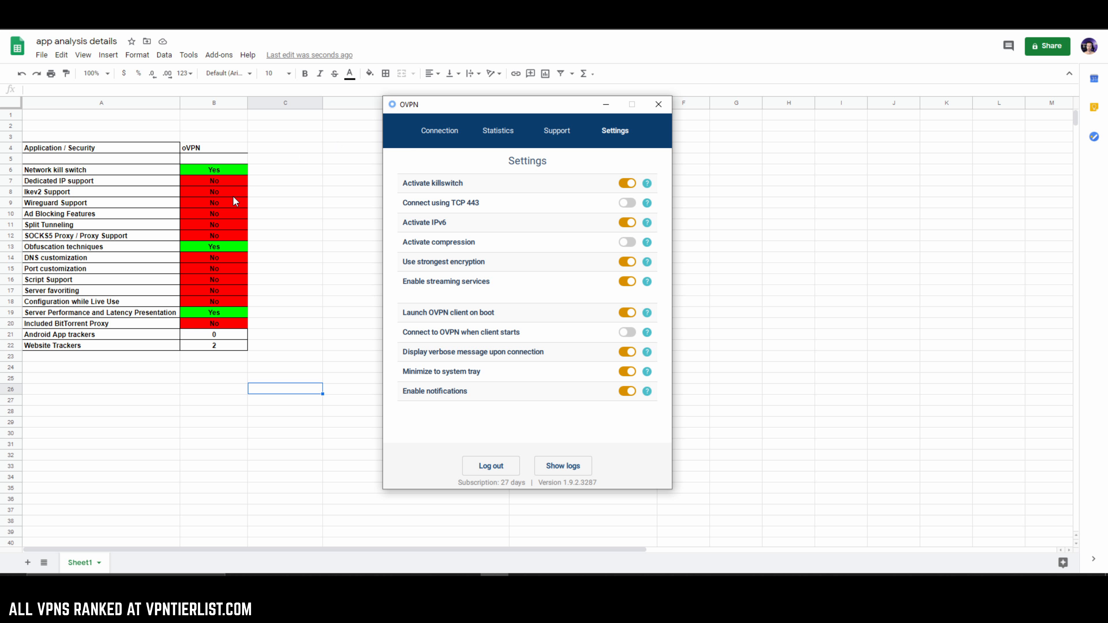
mouse_move(195, 196)
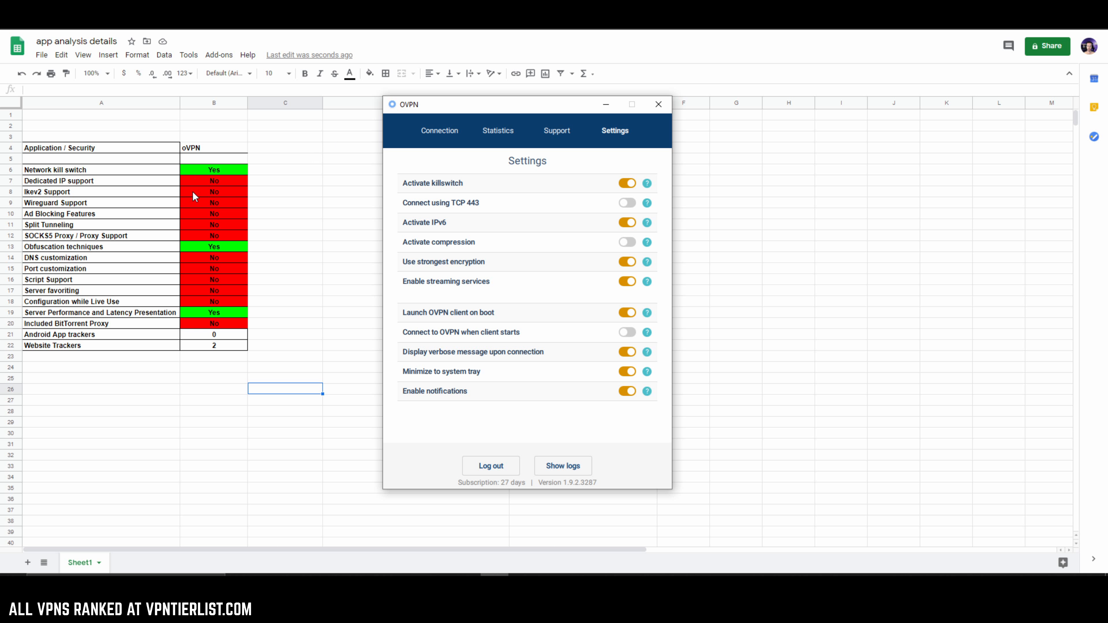
mouse_move(217, 210)
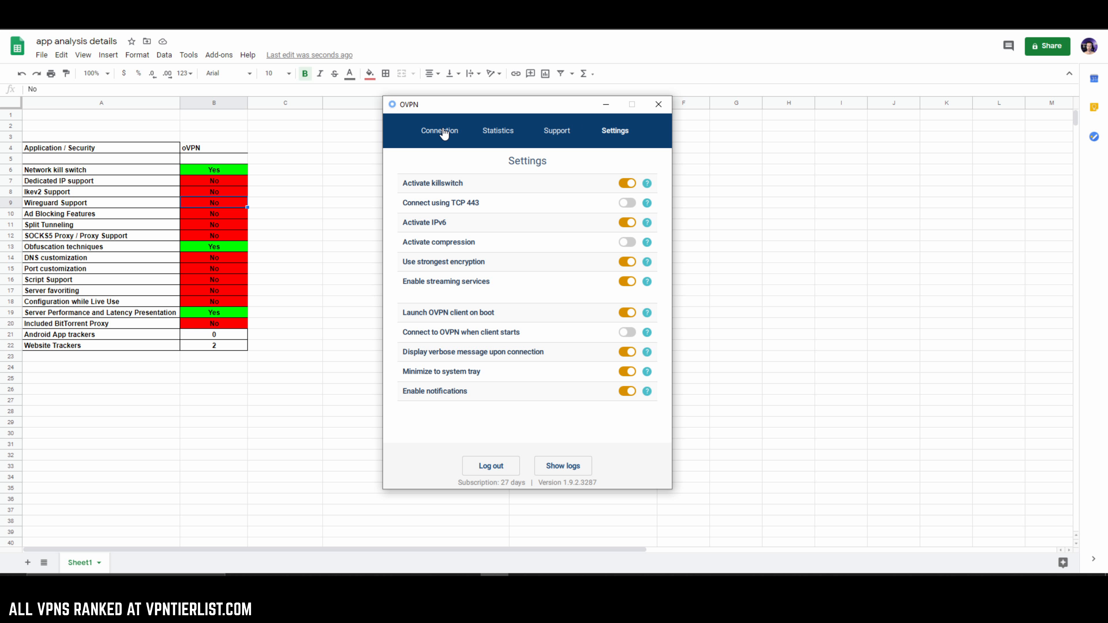
click(438, 131)
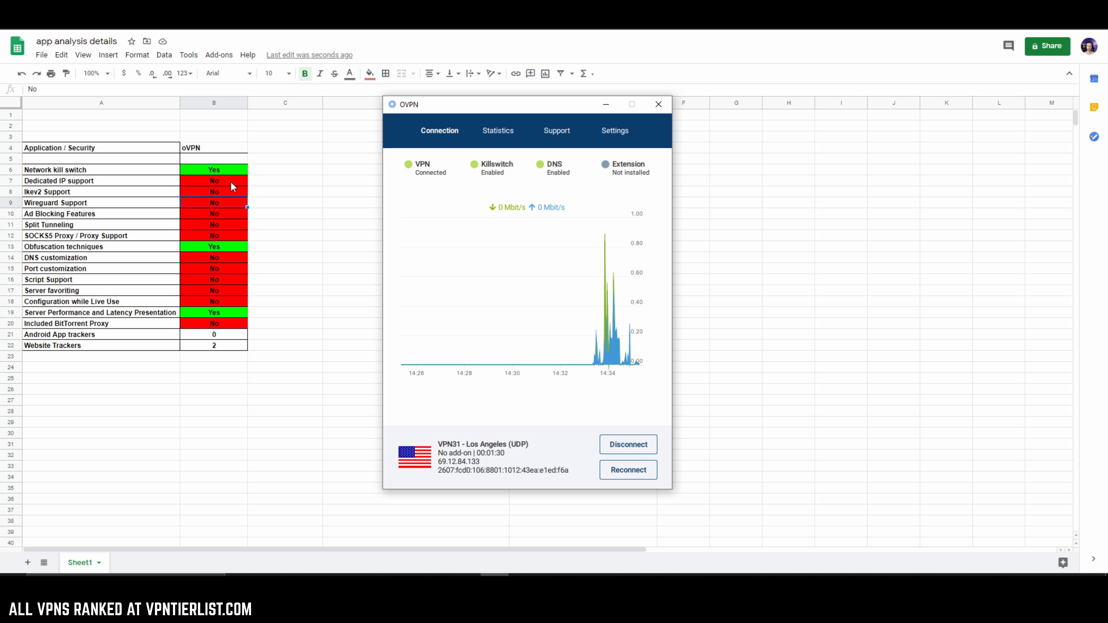
mouse_move(580, 160)
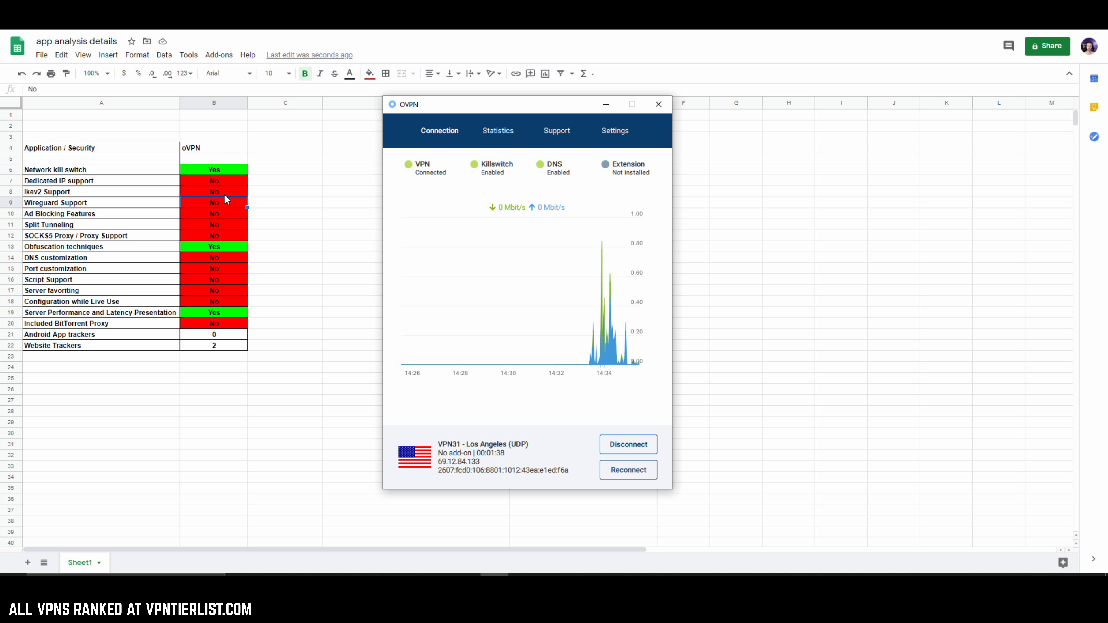
mouse_move(218, 255)
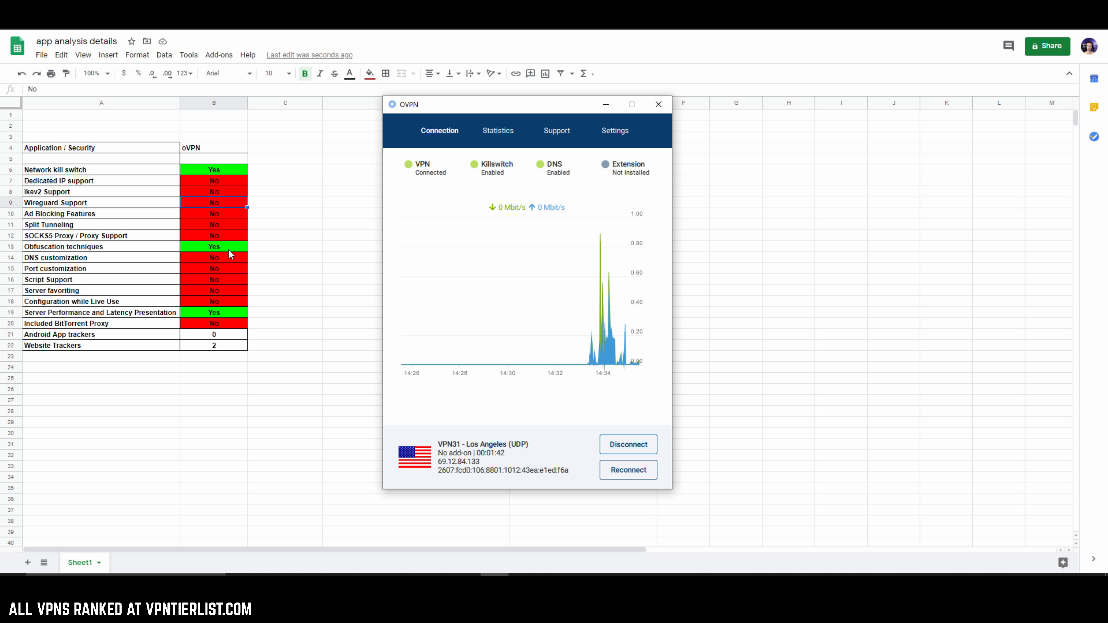
mouse_move(261, 286)
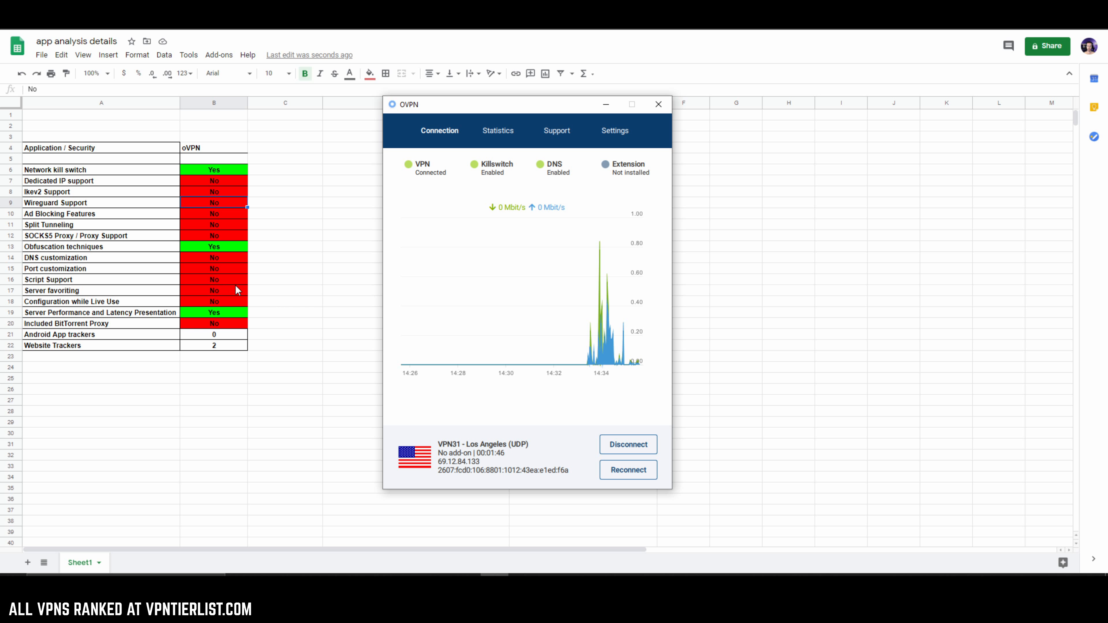
mouse_move(538, 308)
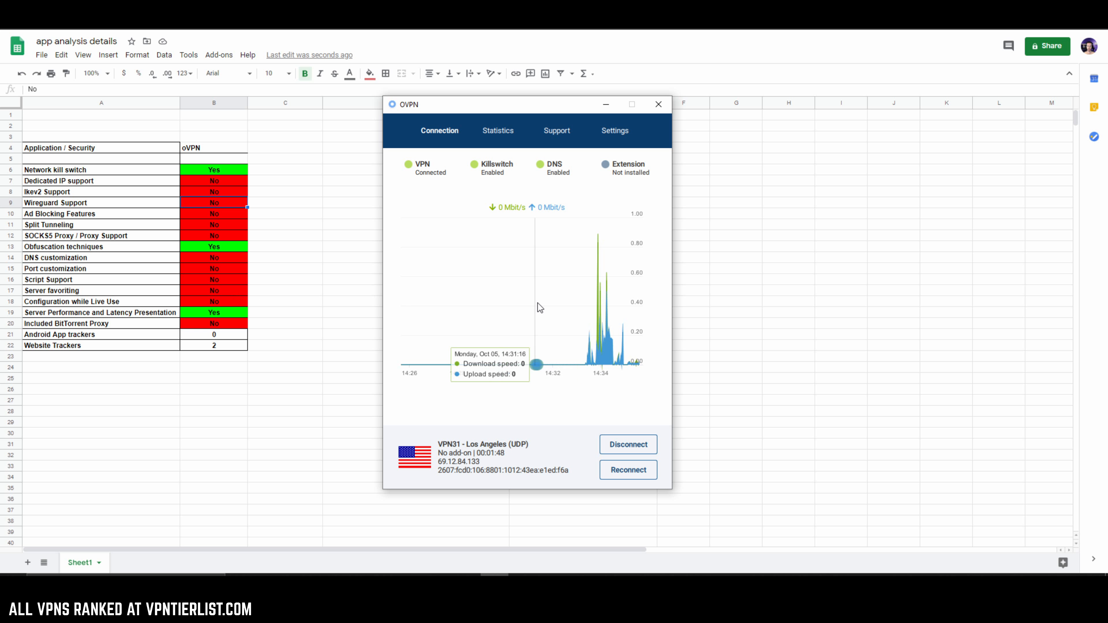
mouse_move(477, 280)
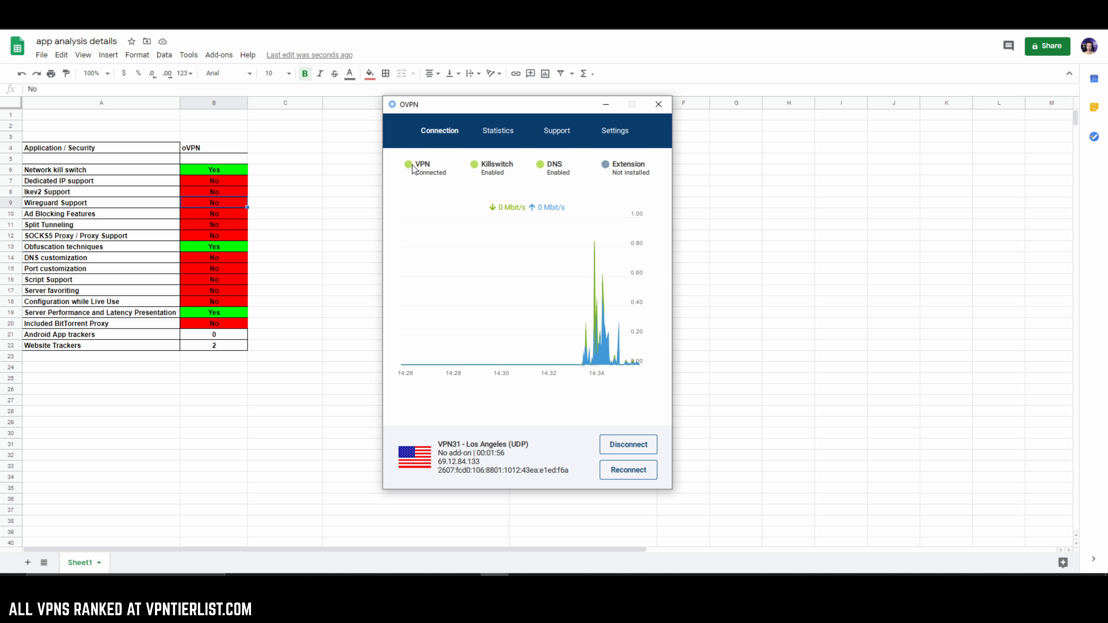
mouse_move(633, 320)
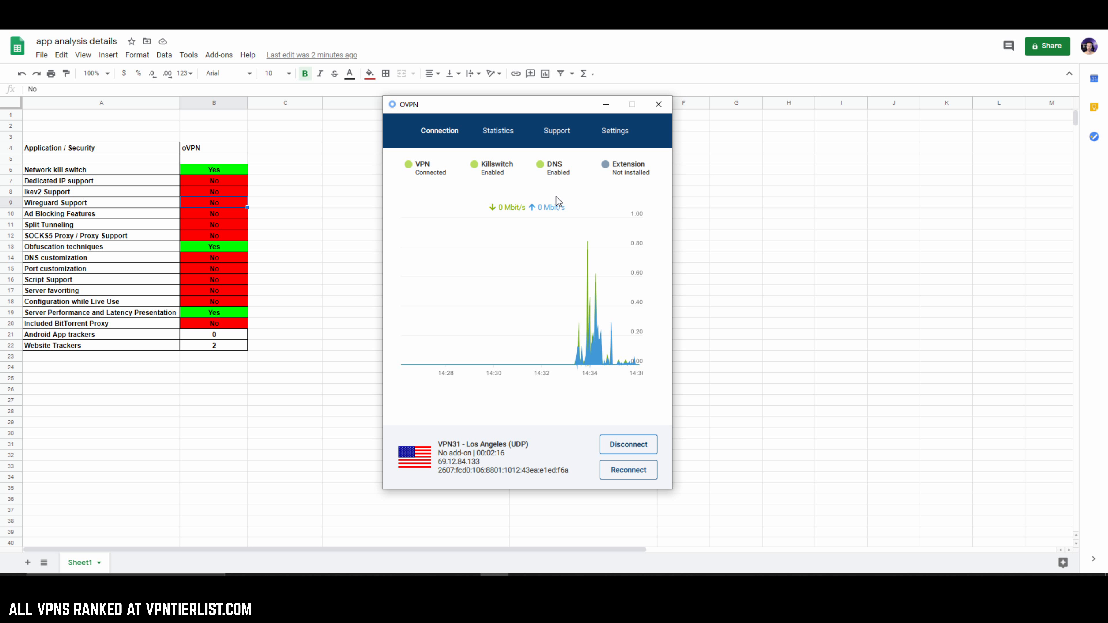
mouse_move(818, 199)
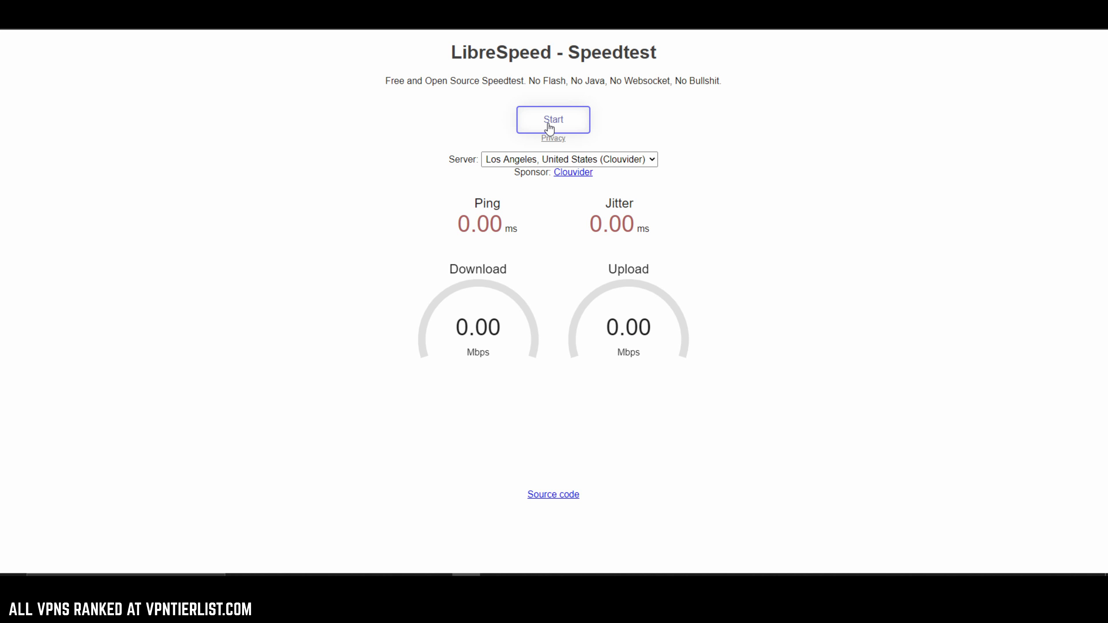
Start the LibreSpeed test on the Los Angeles server over the VPN
click(554, 120)
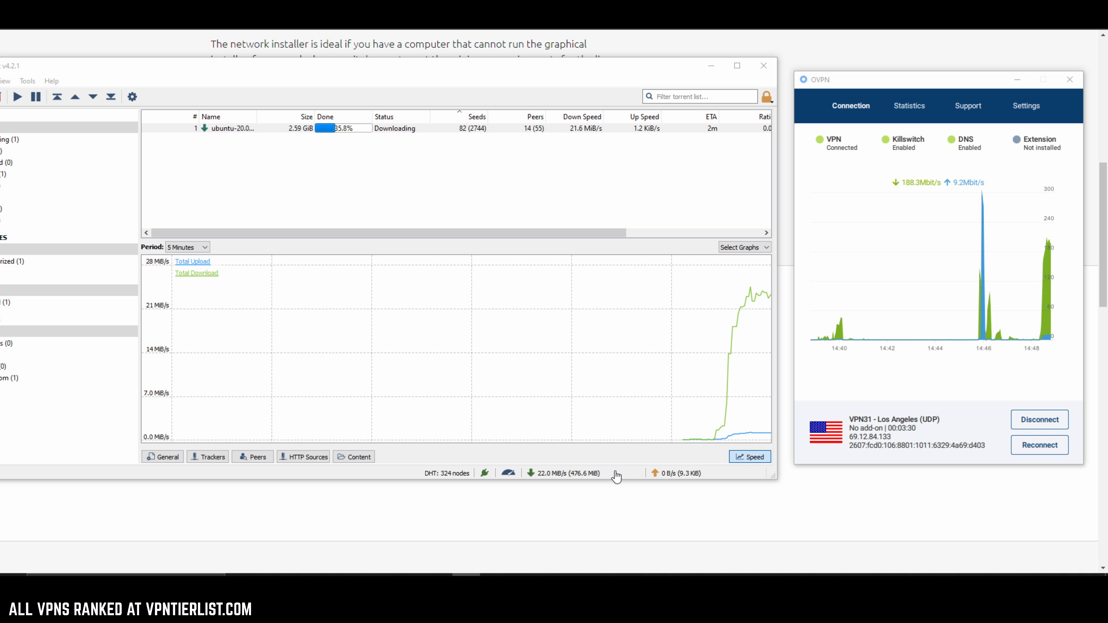
mouse_move(837, 337)
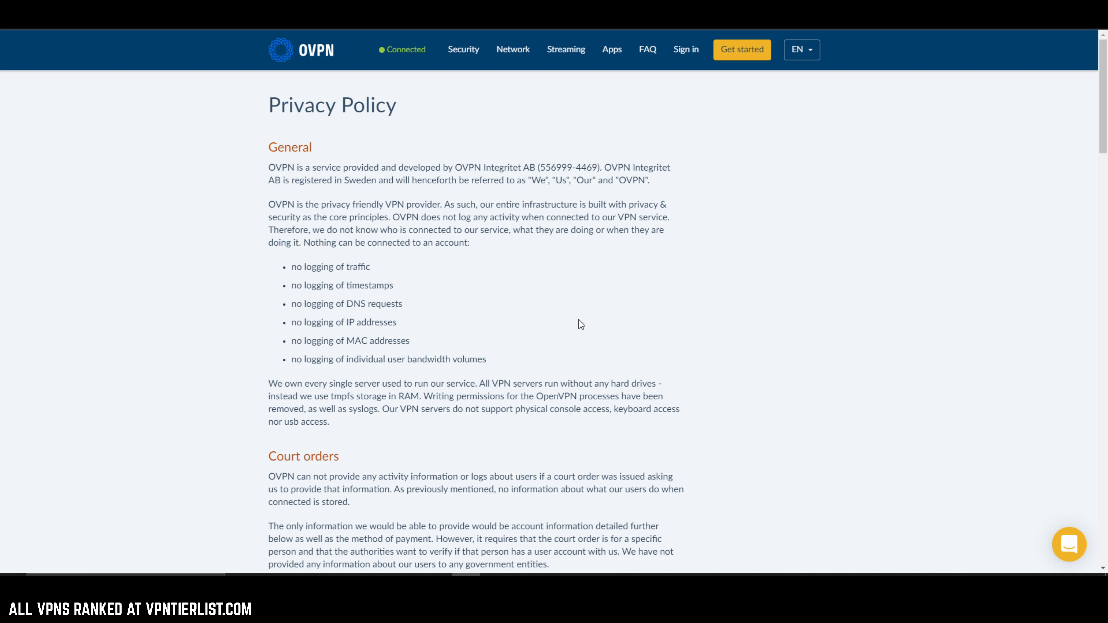
mouse_move(346, 185)
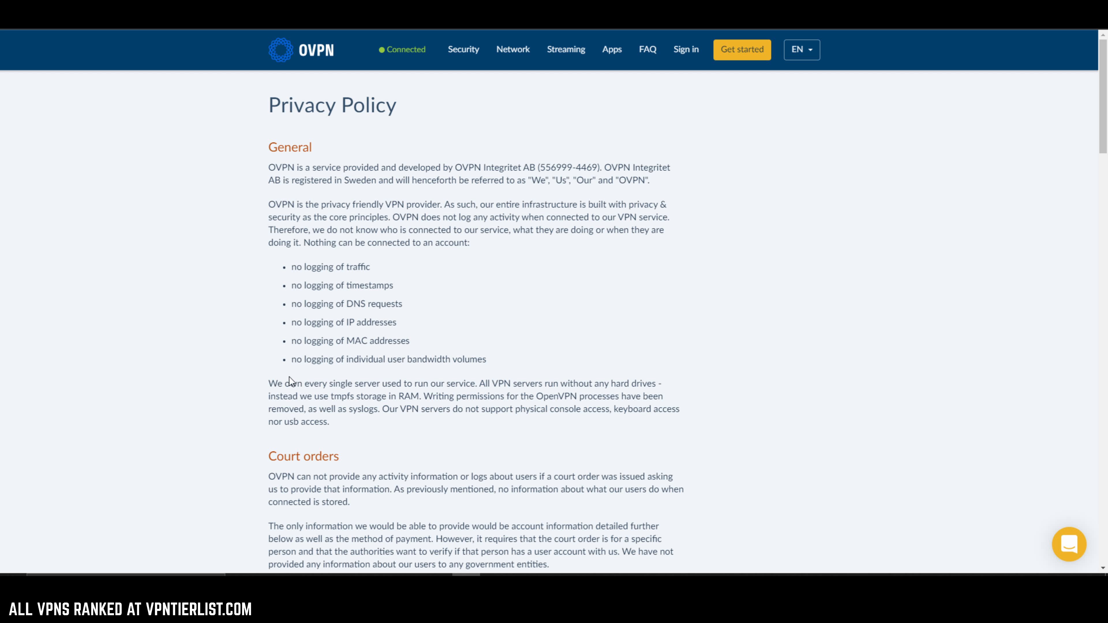
Highlight the Privacy Policy claim that OVPN owns every single server
drag(285, 383, 378, 383)
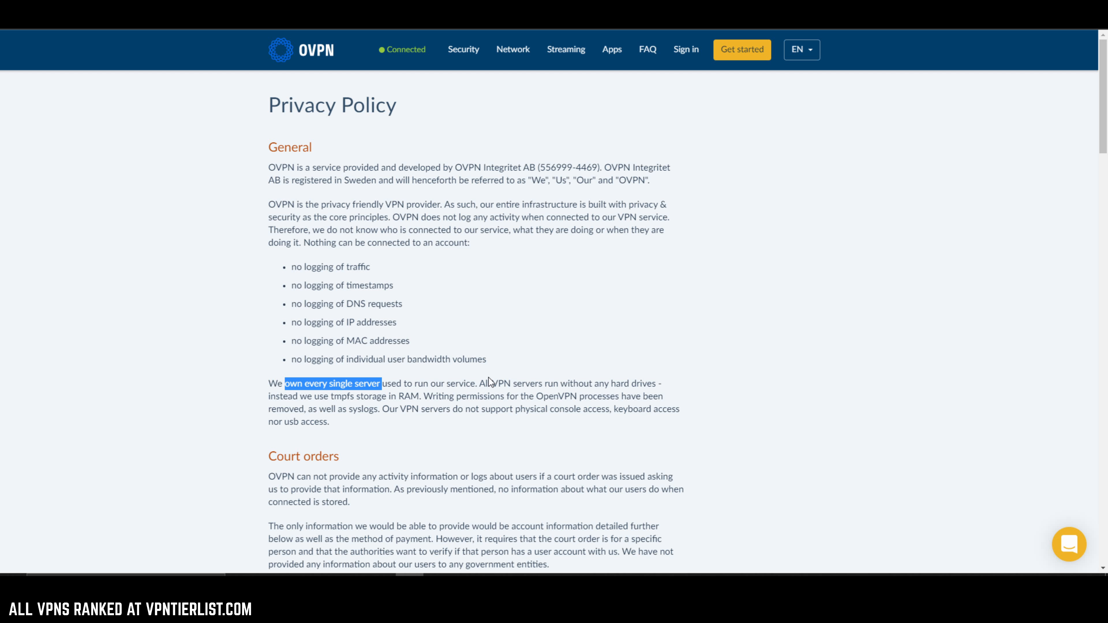
mouse_move(912, 377)
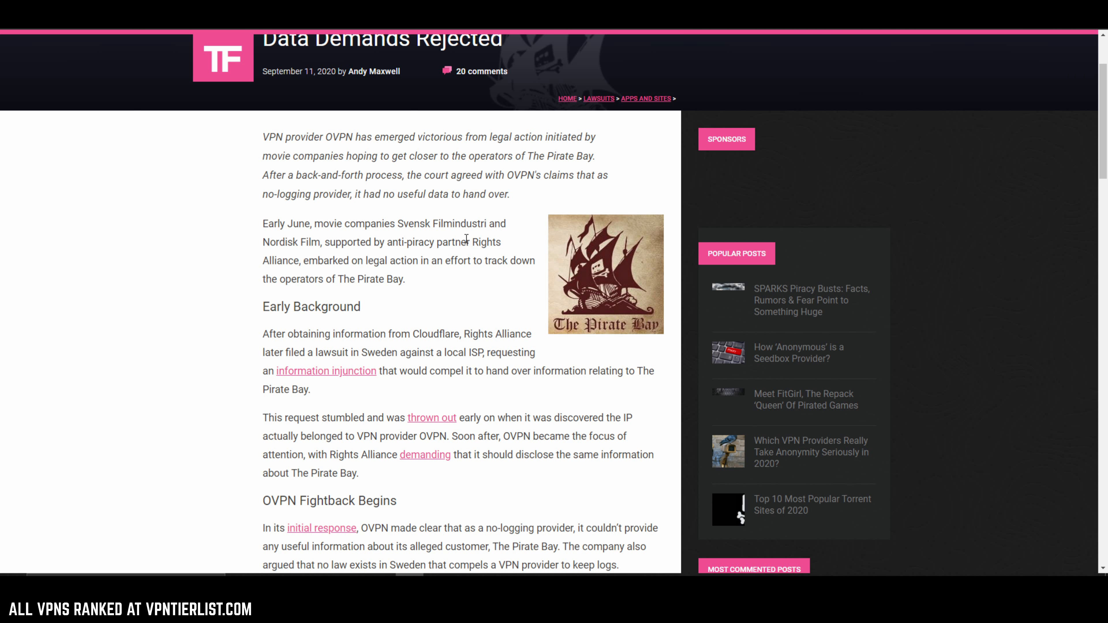
Scroll the TorrentFreak article to the court siding with OVPN's no-logging claims
scroll(down, 3)
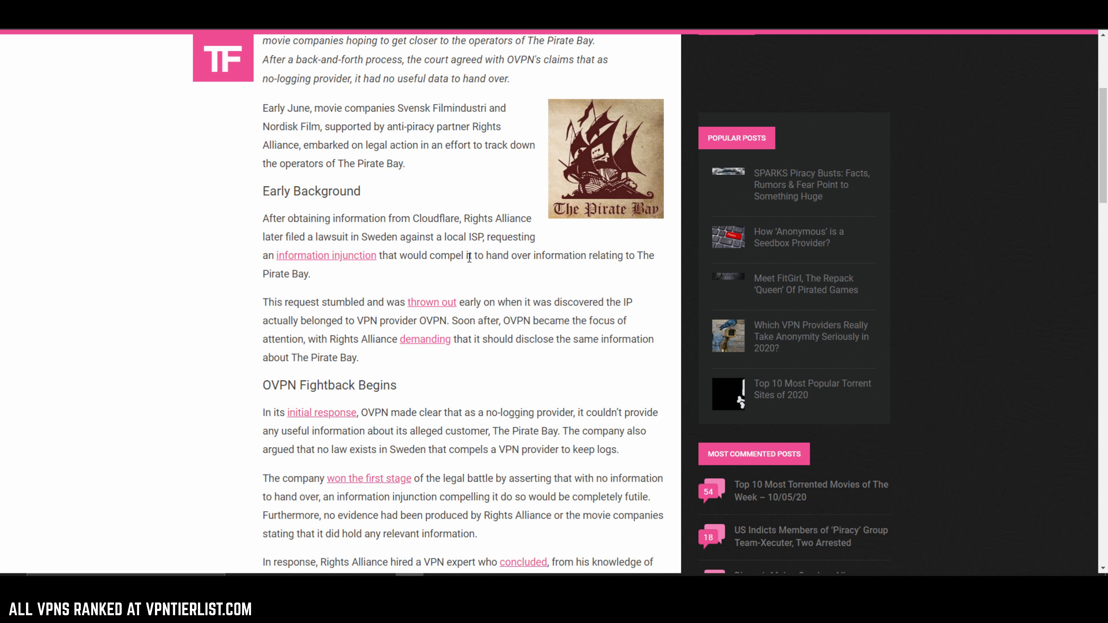
mouse_move(580, 283)
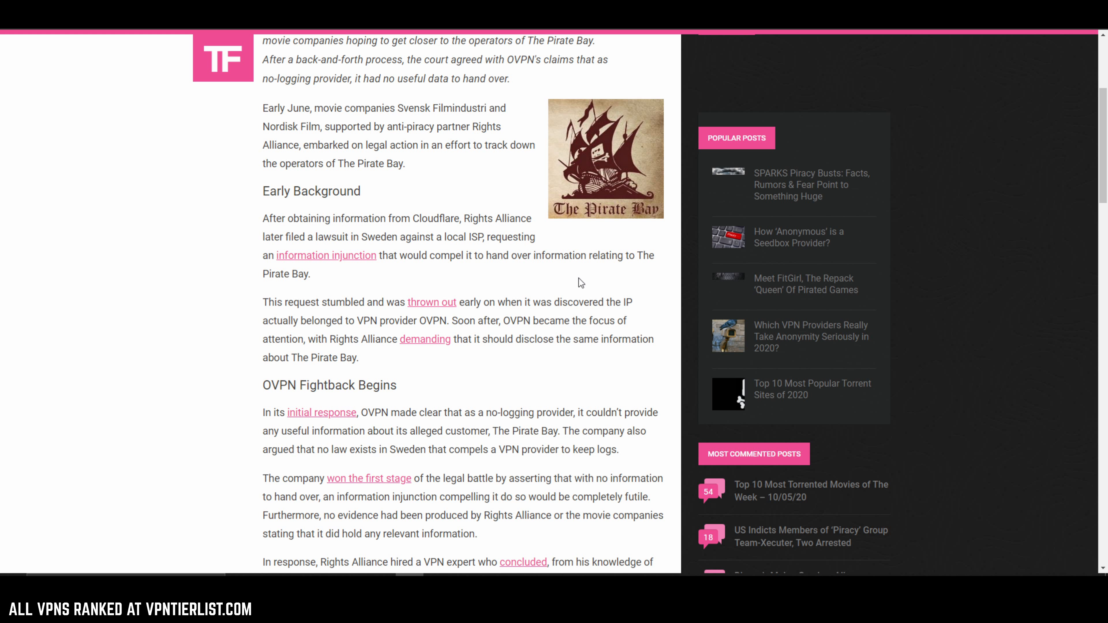
scroll(down, 3)
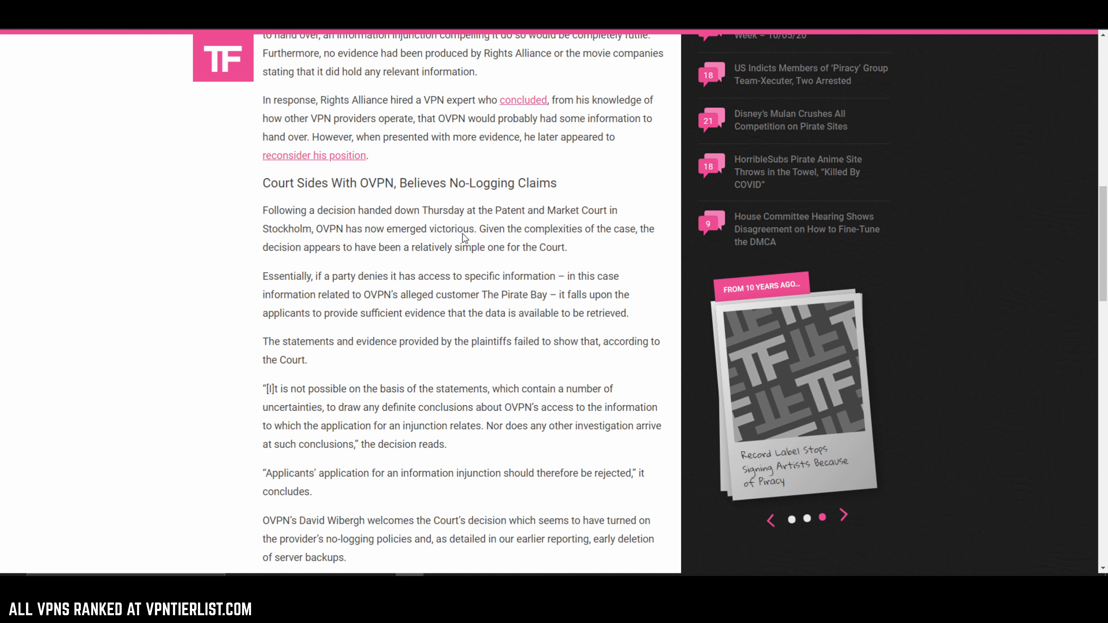
mouse_move(444, 233)
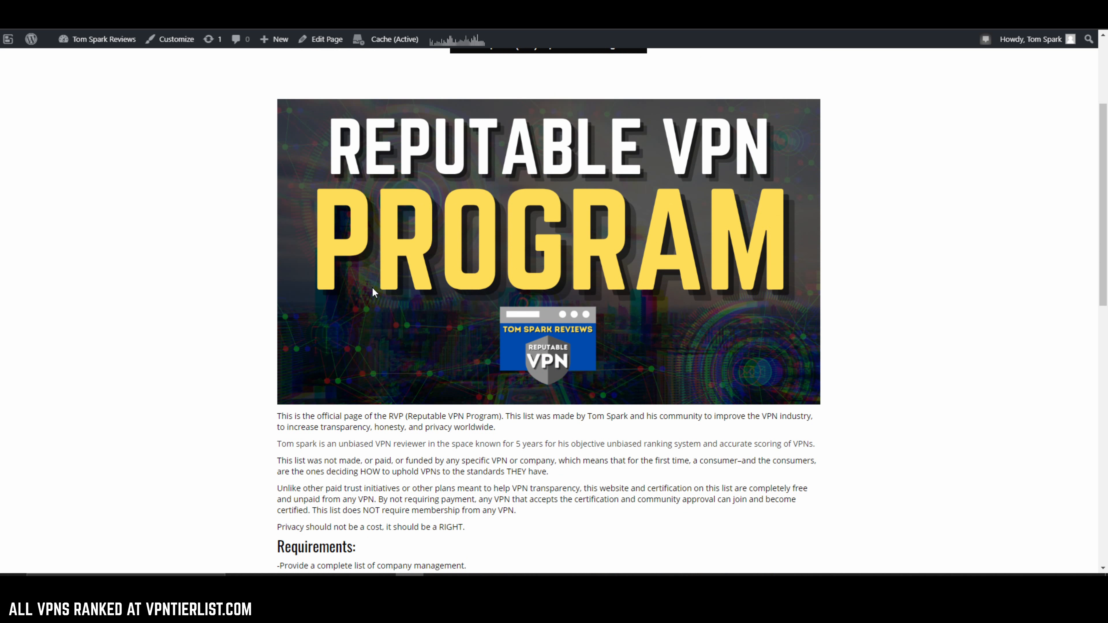
Scroll the Reputable VPN Program requirements and highlight the RVP-certified VPNs section
scroll(down, 3)
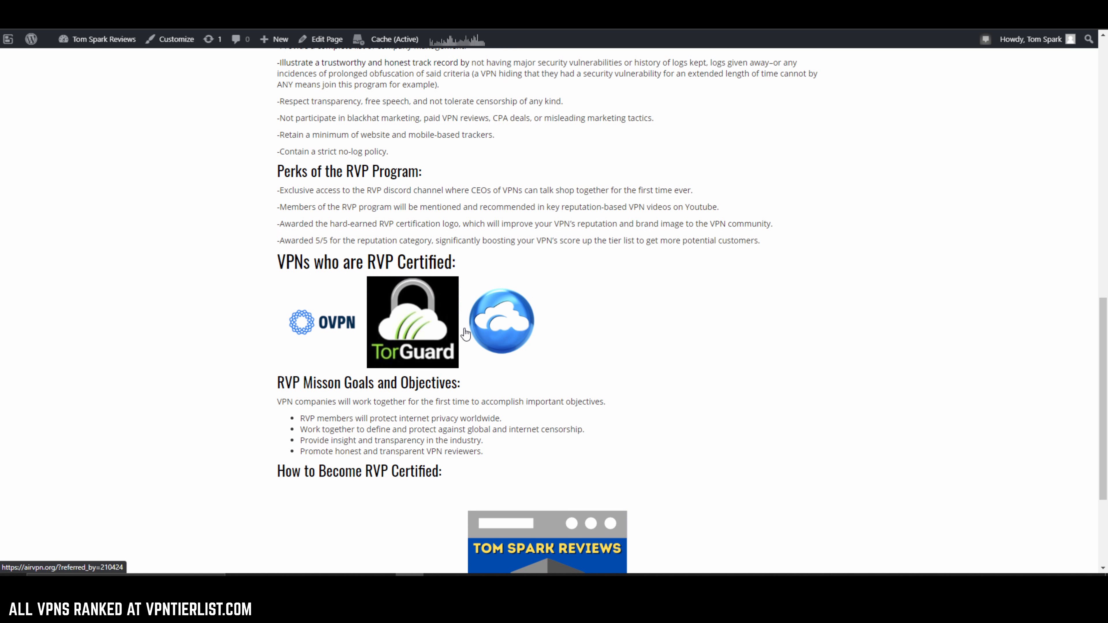
scroll(up, 3)
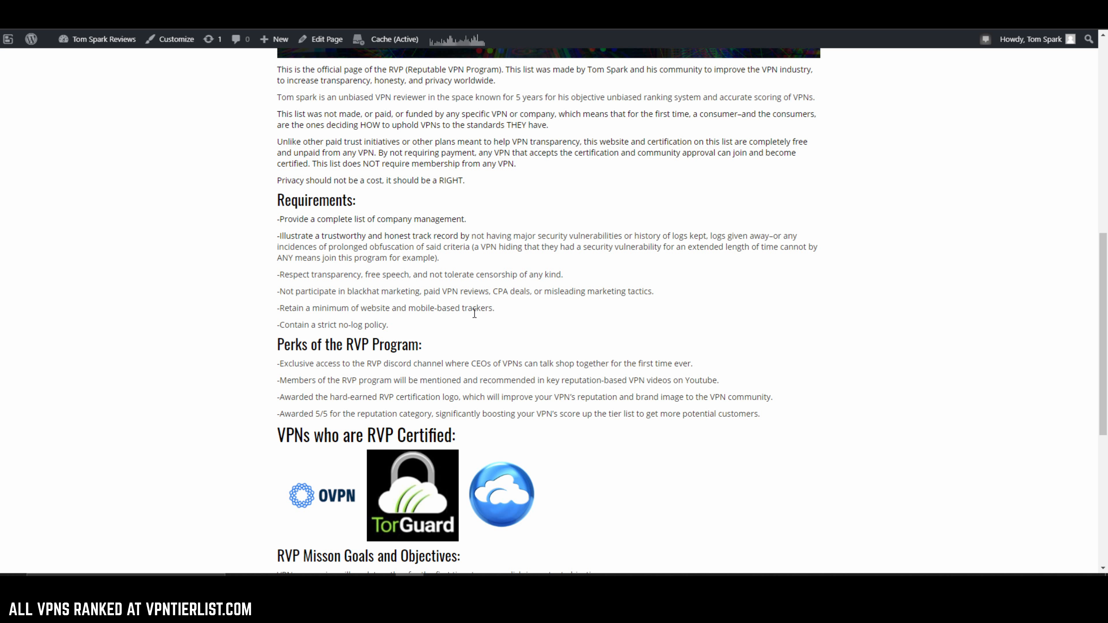
double_click(451, 274)
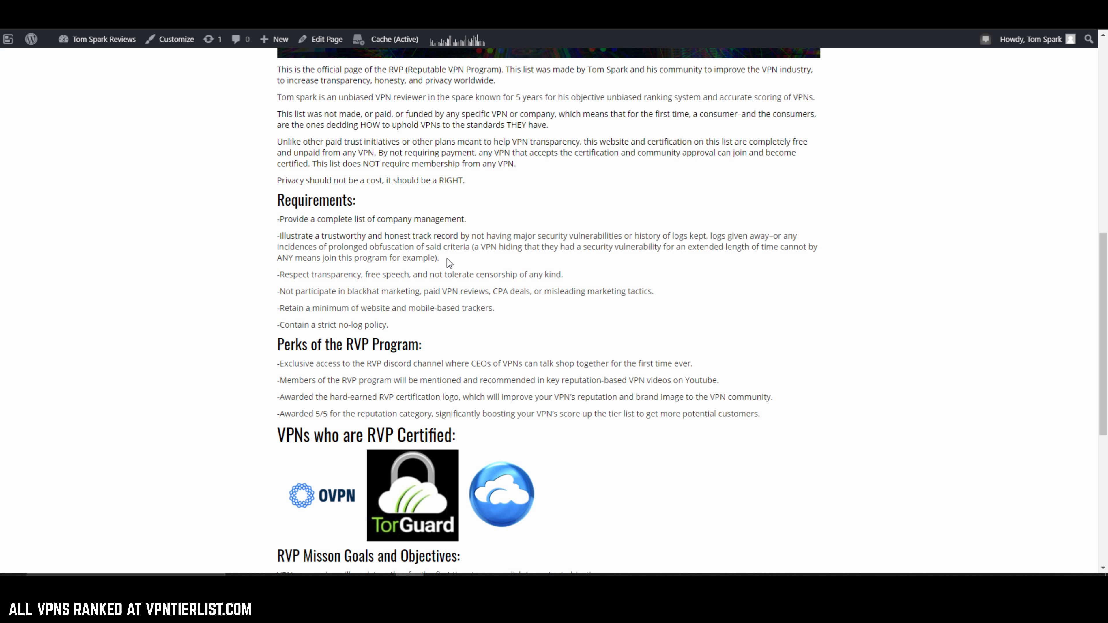
drag(277, 236, 438, 257)
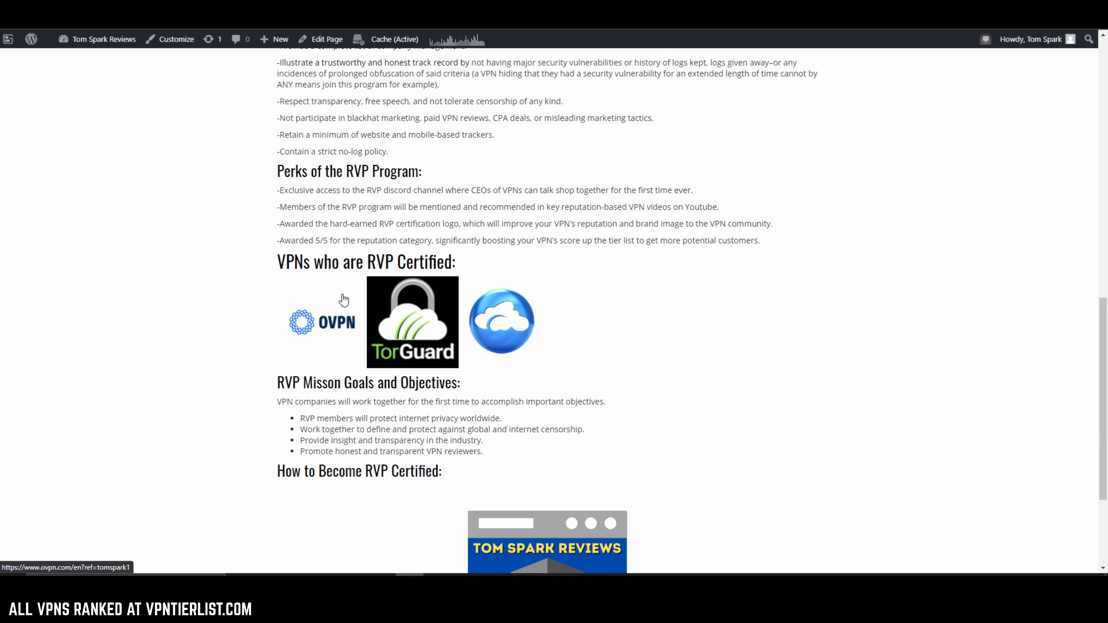
mouse_move(336, 293)
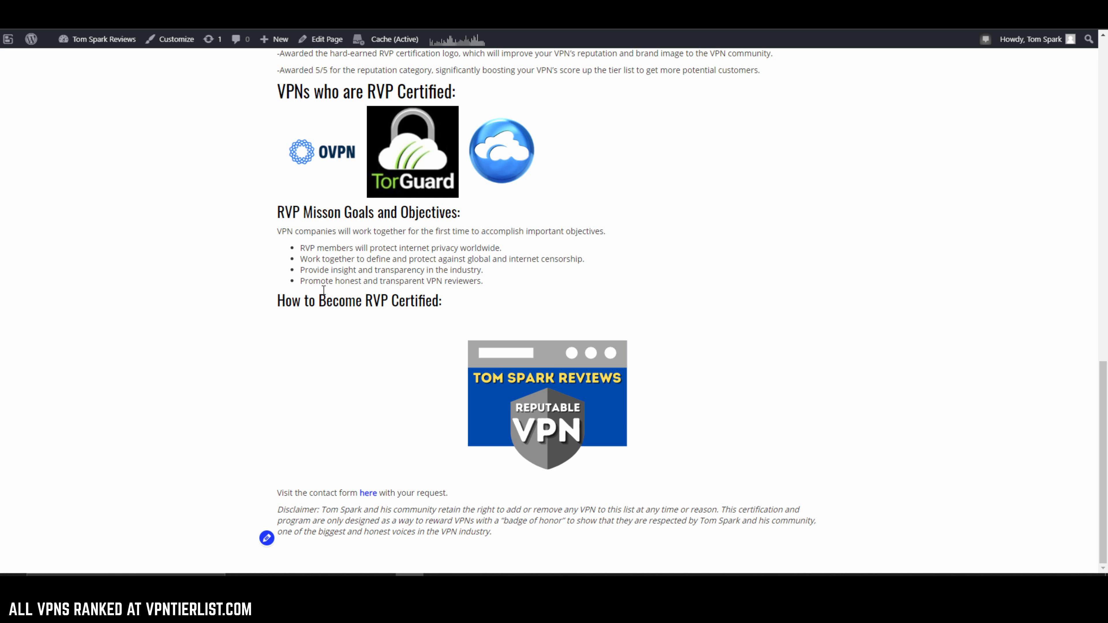
mouse_move(607, 404)
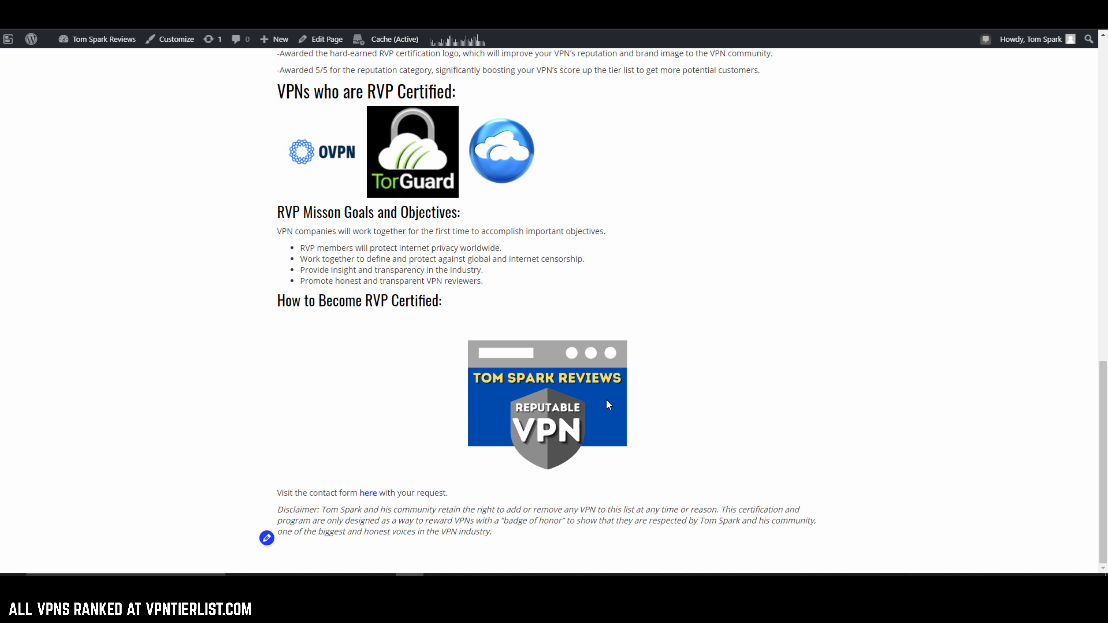
mouse_move(907, 361)
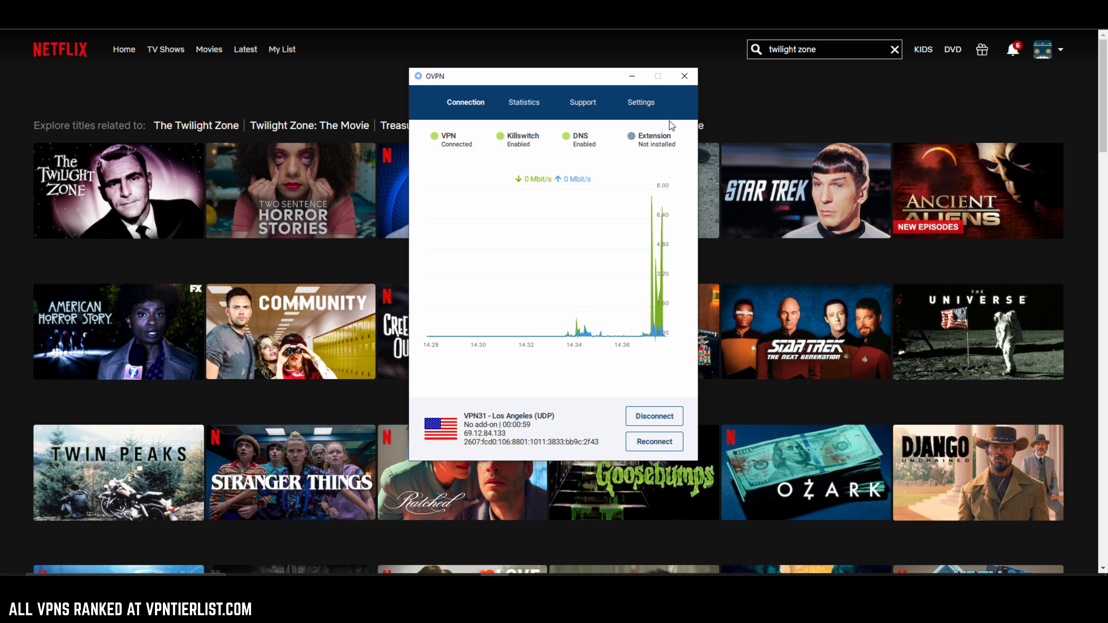
Check 'Enable streaming services' in the OVPN client settings and close them
click(640, 101)
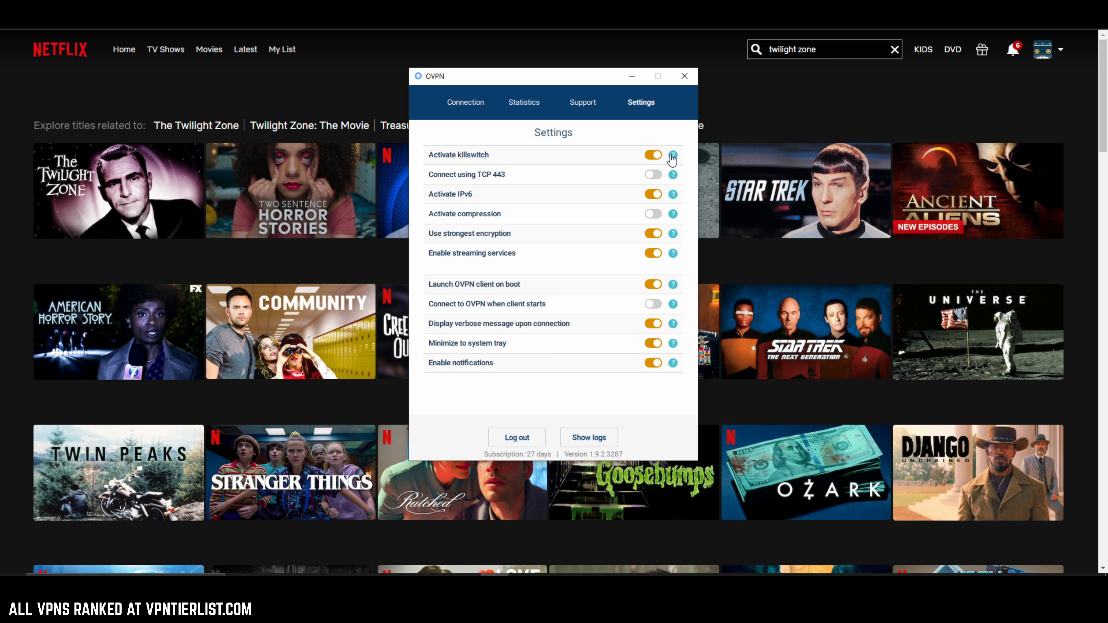
click(683, 76)
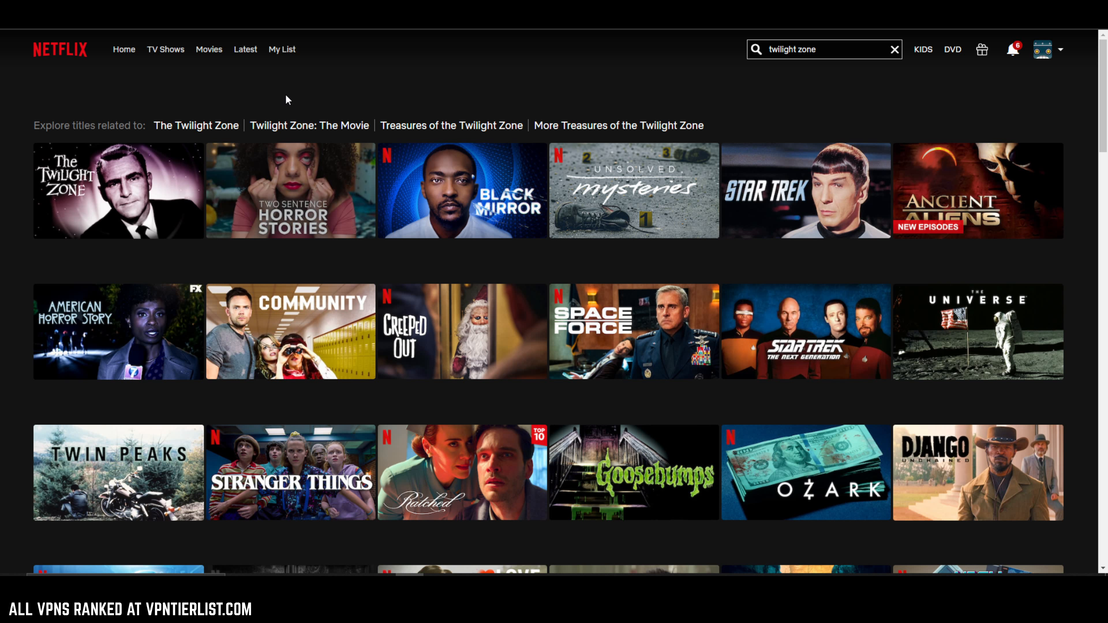
mouse_move(118, 190)
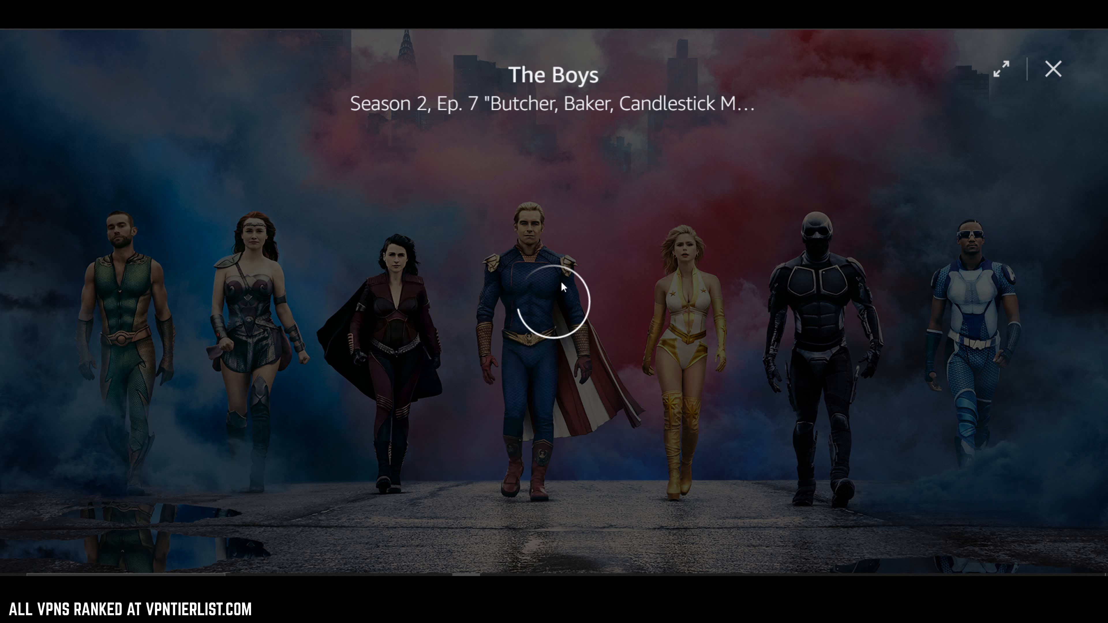
mouse_move(477, 289)
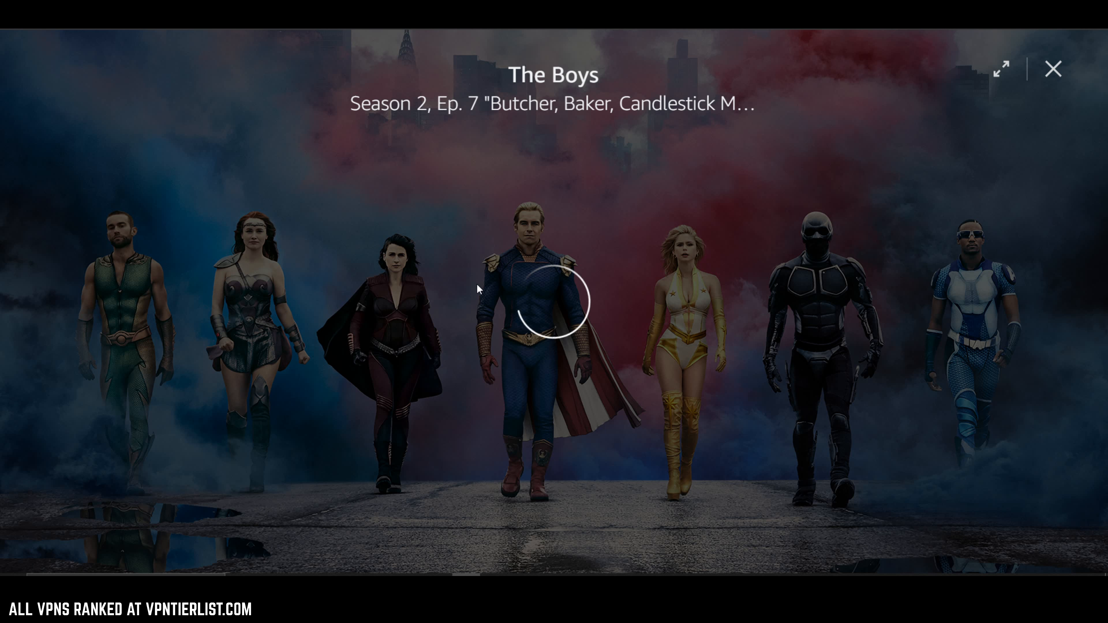
mouse_move(526, 286)
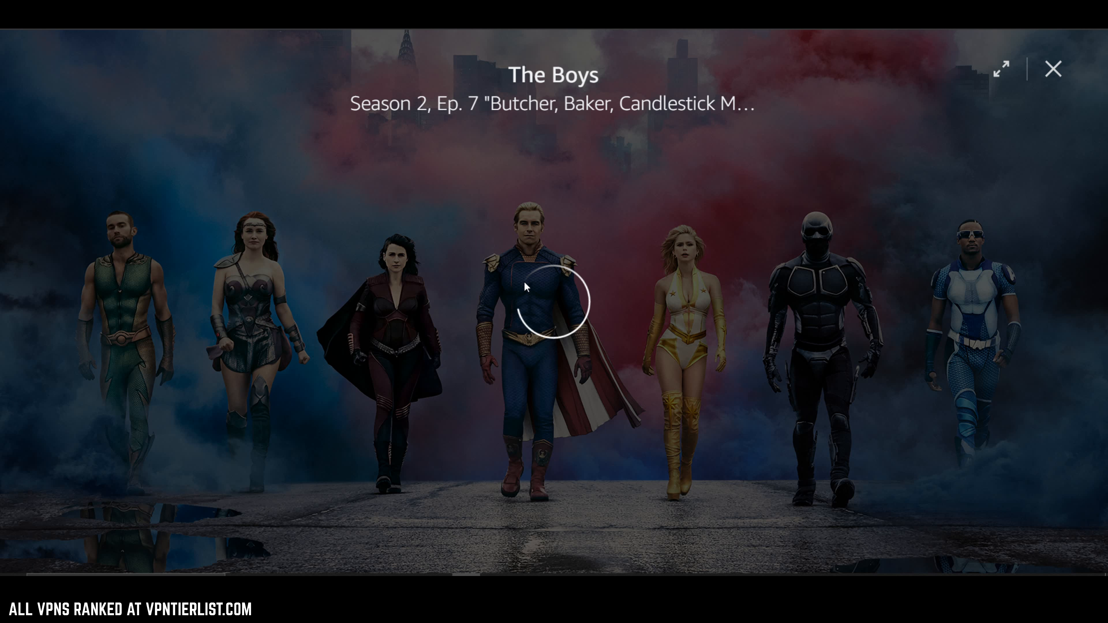